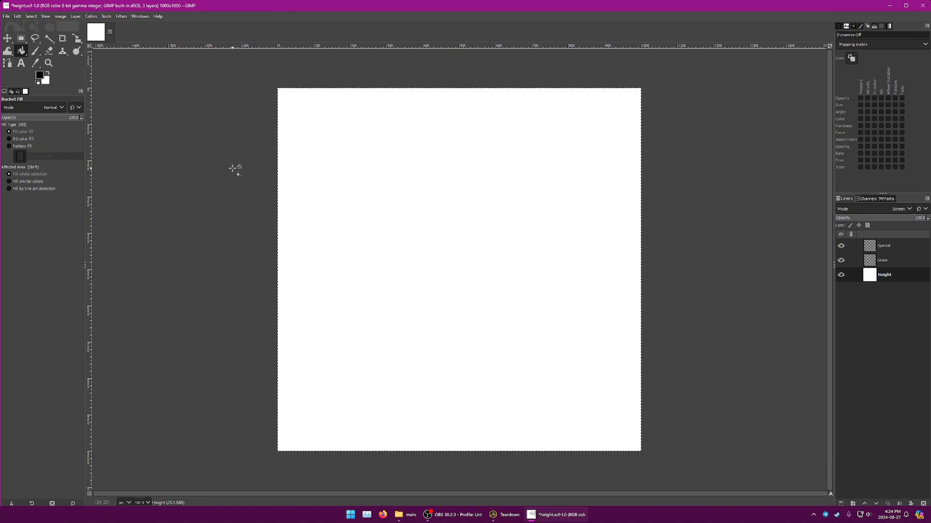
pyautogui.moveTo(137, 112)
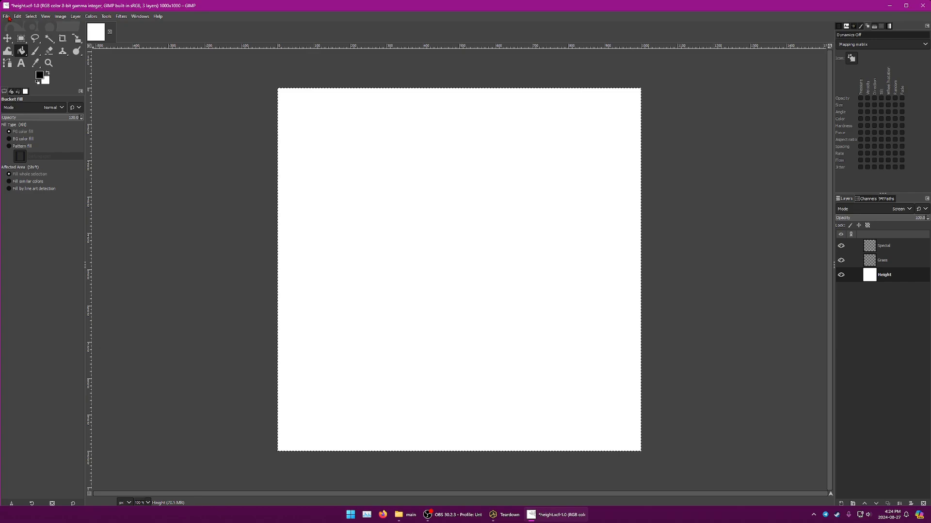
# Clear the selection on the canvas and look through the Grass and Special layers.
pyautogui.click(30, 16)
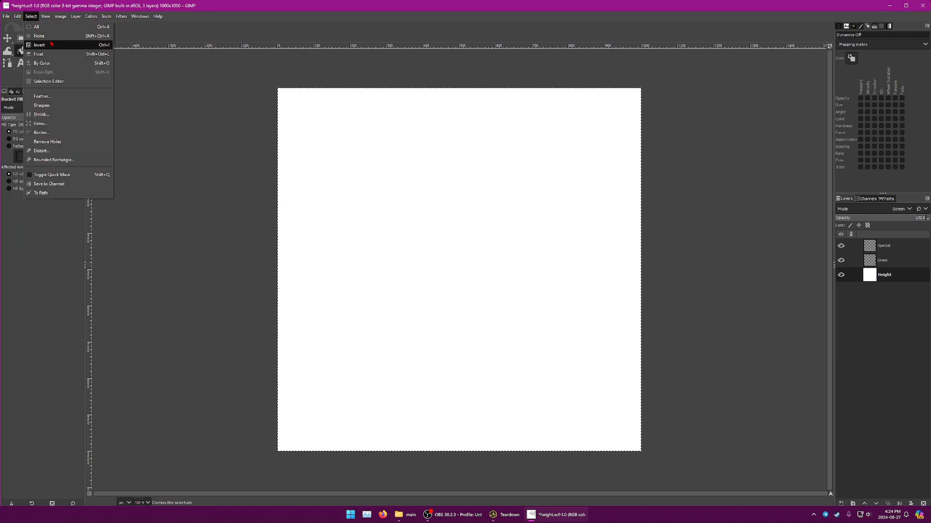
pyautogui.click(38, 35)
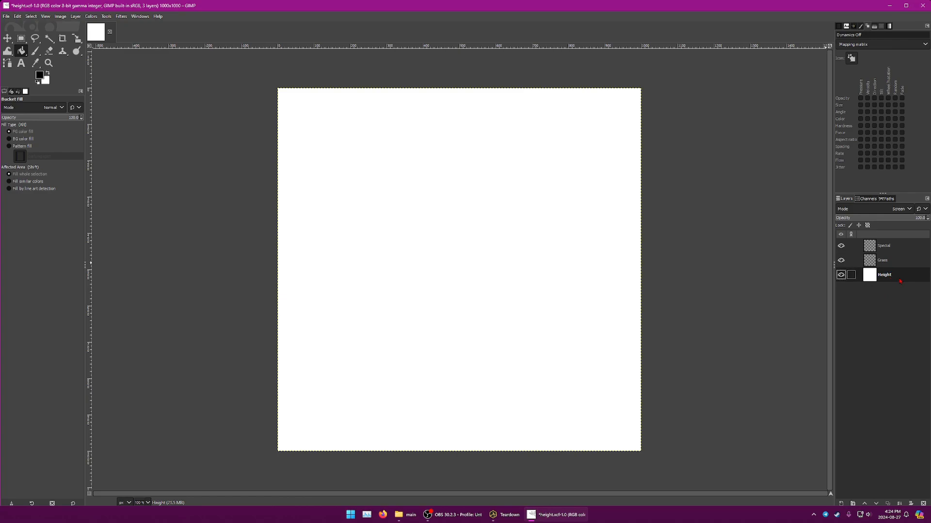
pyautogui.click(882, 260)
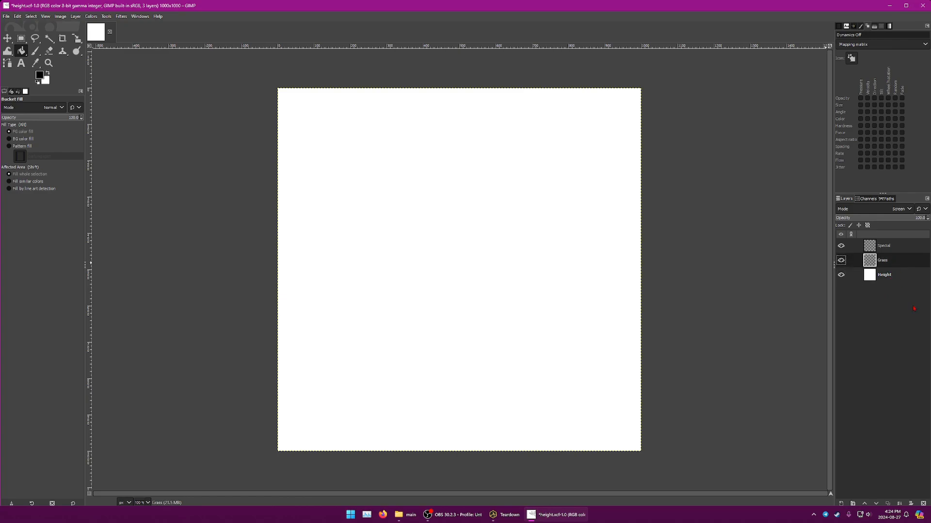
pyautogui.click(883, 245)
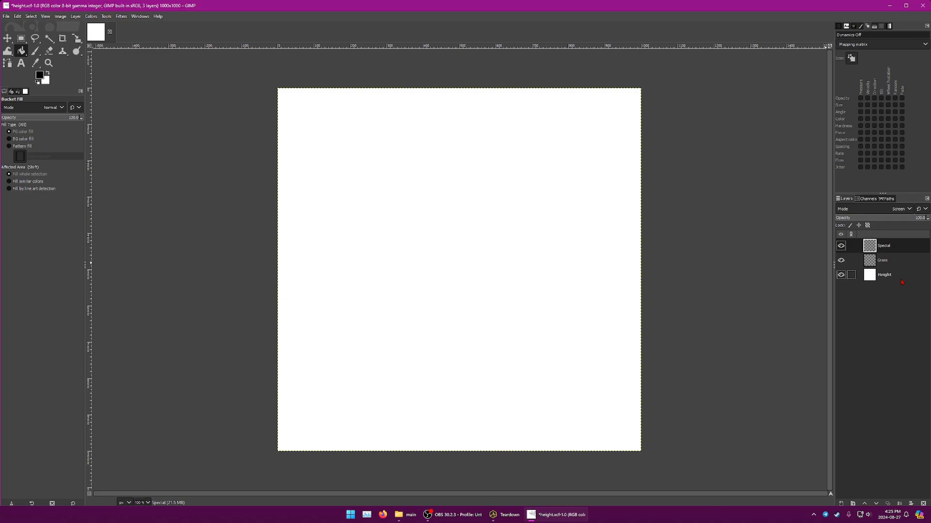
# Review the Height and Special layers' attributes, keeping their names unchanged.
pyautogui.doubleClick(884, 274)
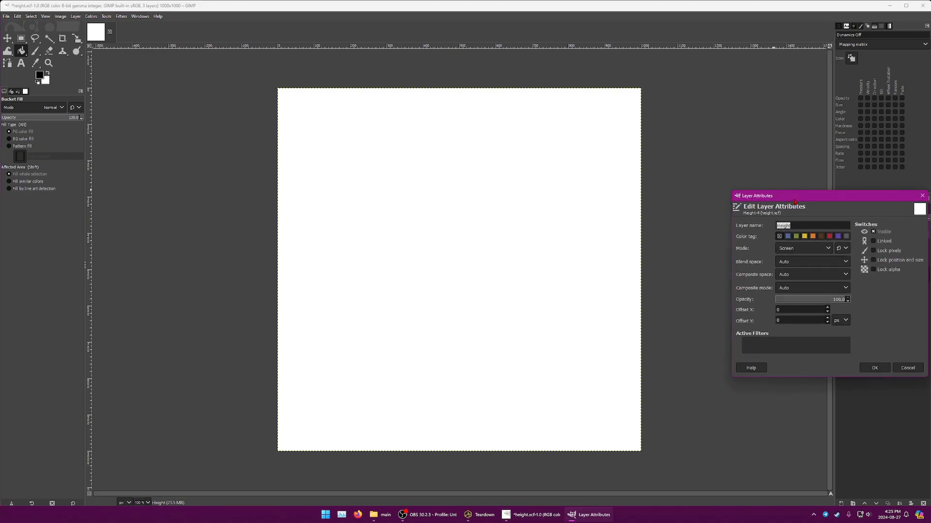
pyautogui.moveTo(825, 194); pyautogui.dragTo(504, 177)
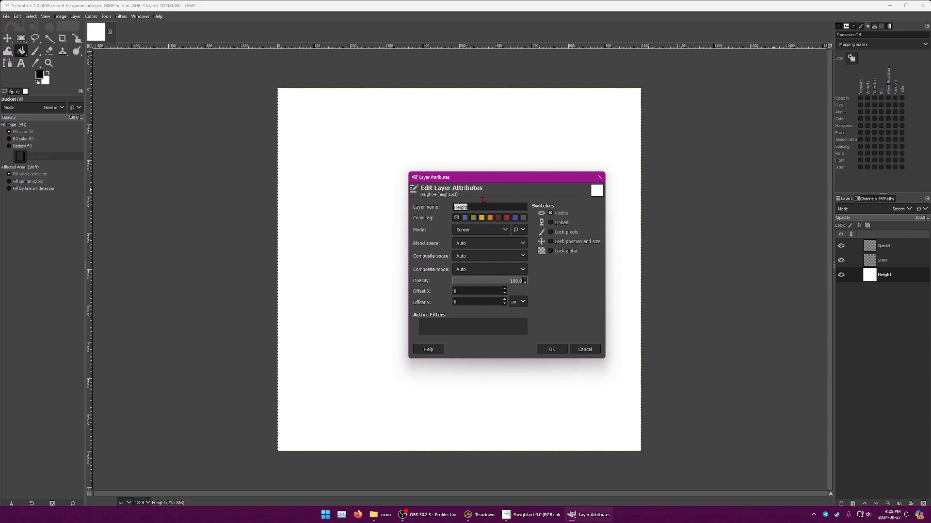
pyautogui.moveTo(487, 195)
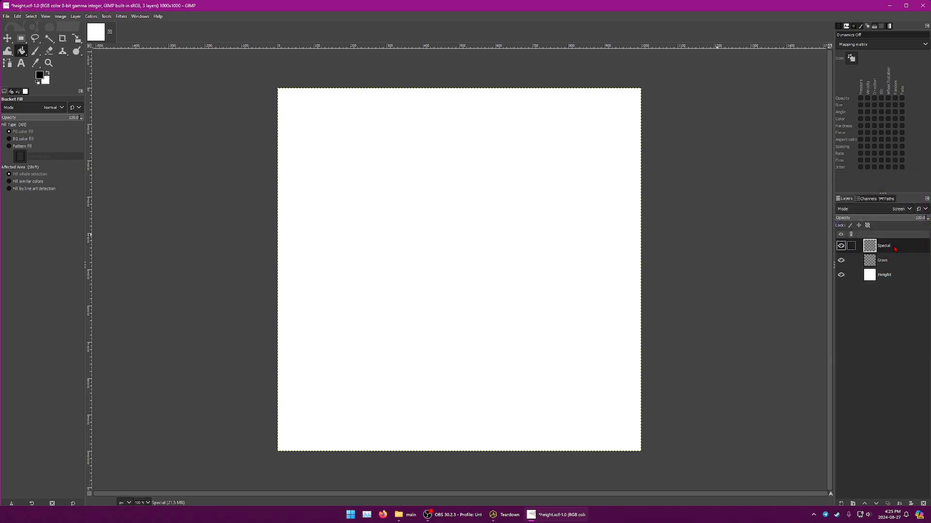
pyautogui.doubleClick(884, 245)
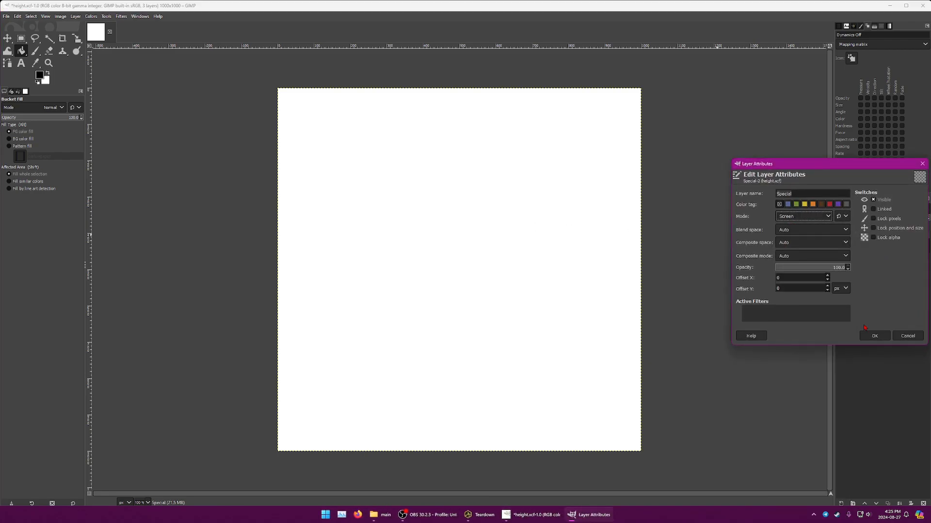
pyautogui.click(873, 337)
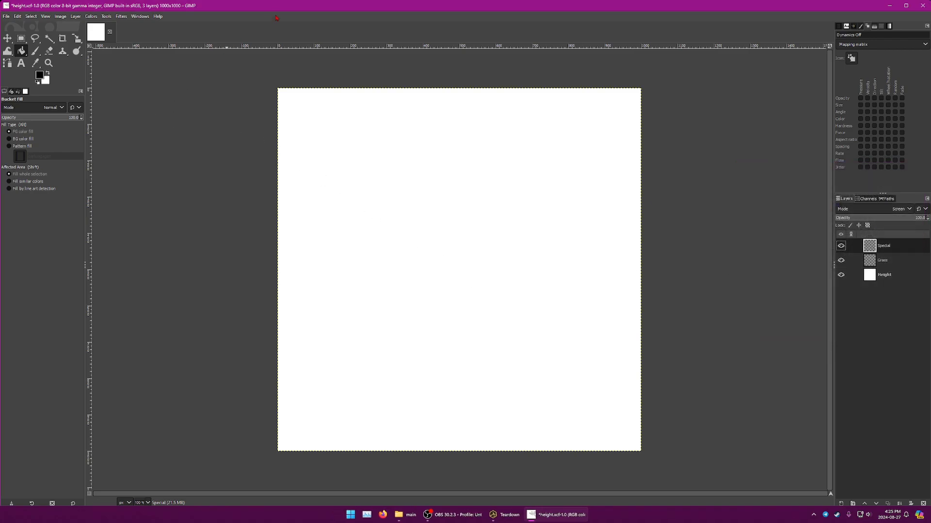
pyautogui.moveTo(224, 134)
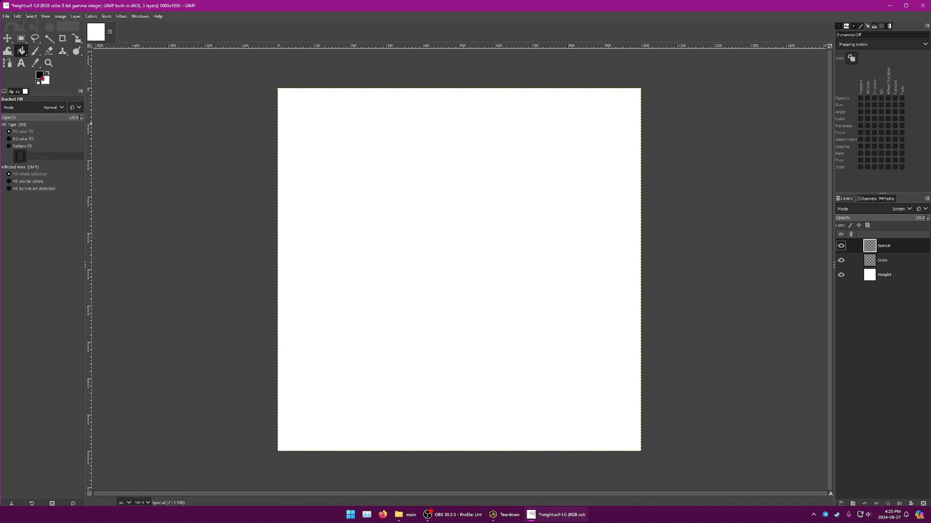
# Fill the Height layer with a dark red foreground colour.
pyautogui.click(884, 274)
pyautogui.write('25')
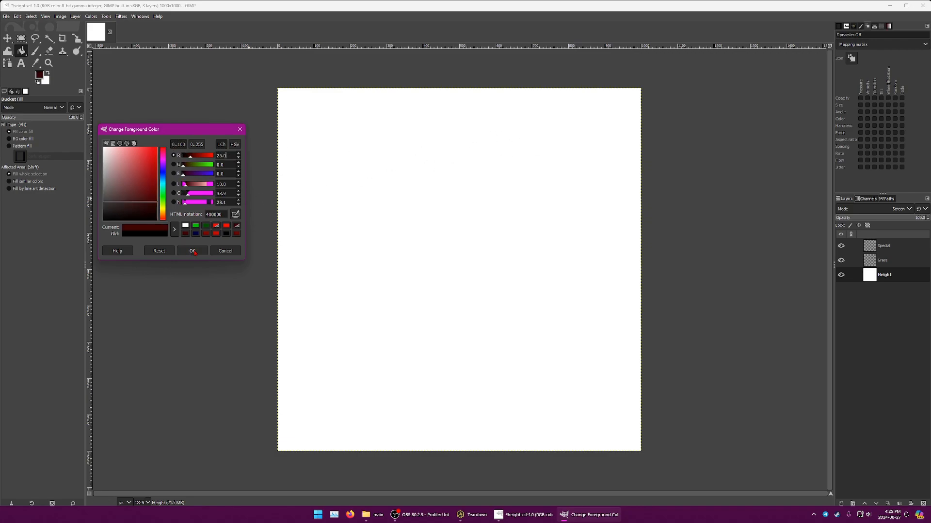
pyautogui.click(192, 250)
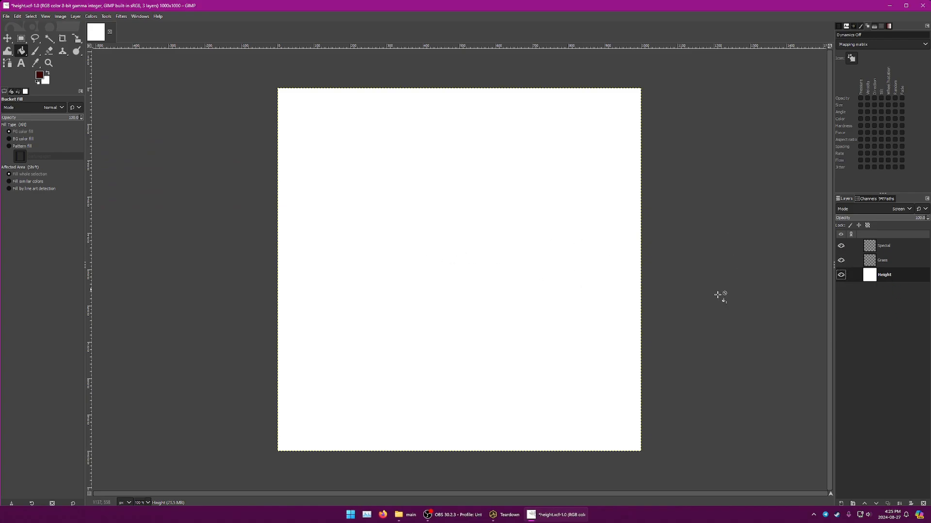
pyautogui.moveTo(111, 149)
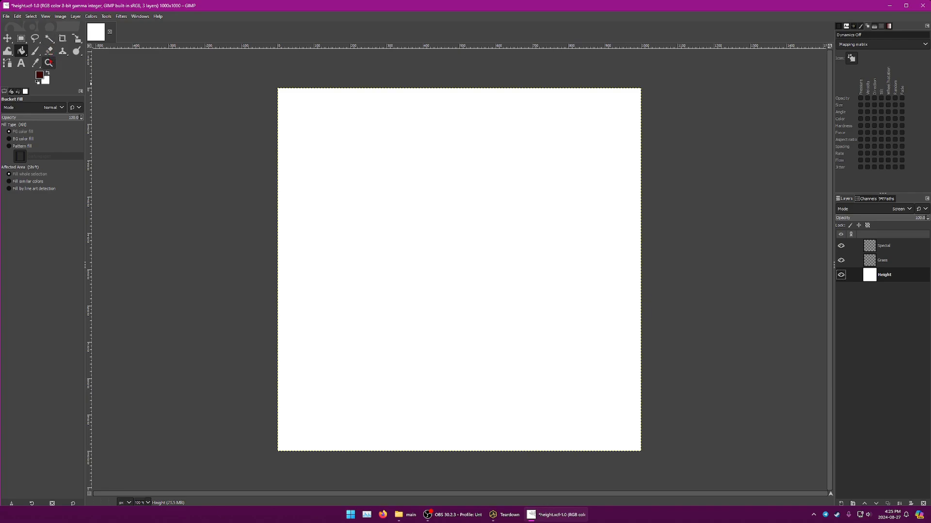
pyautogui.click(295, 238)
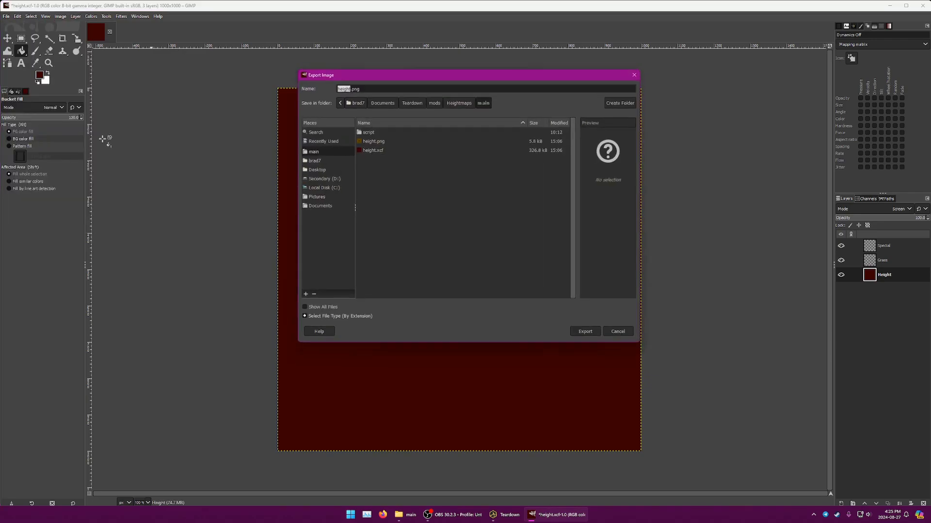
# Export the image as height.png, overwriting the existing file in the mod's main folder.
pyautogui.click(372, 141)
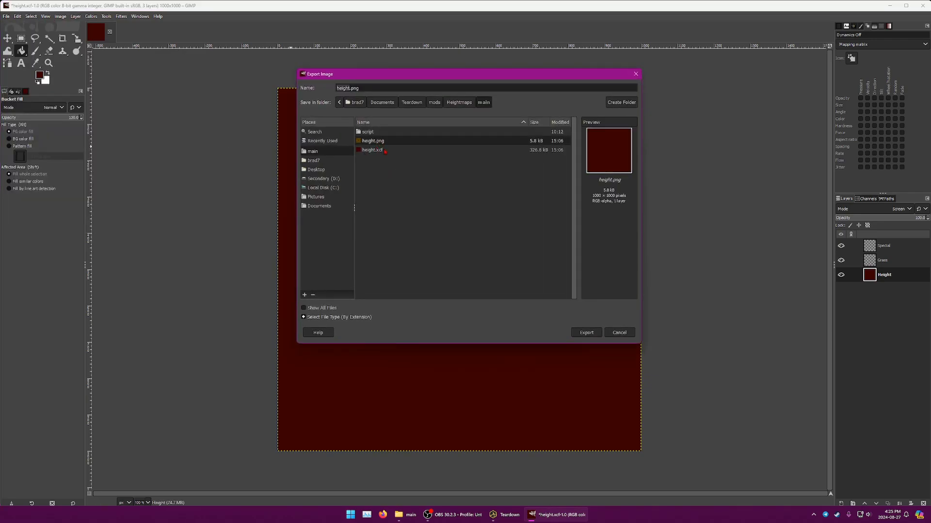
pyautogui.click(585, 332)
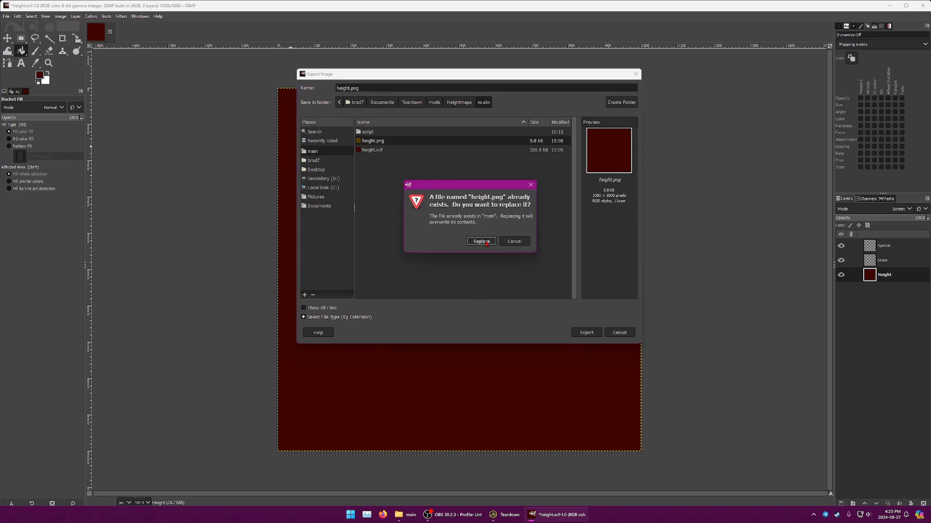
pyautogui.click(480, 241)
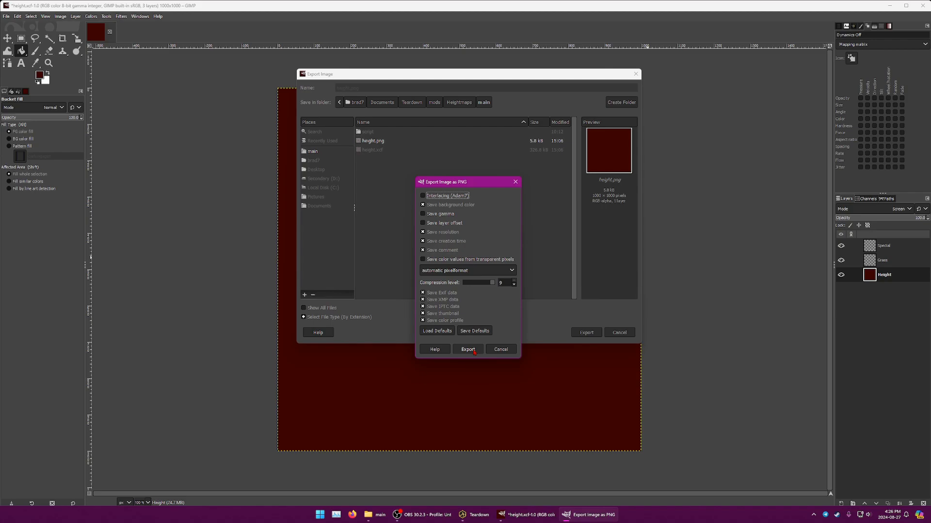
pyautogui.click(467, 349)
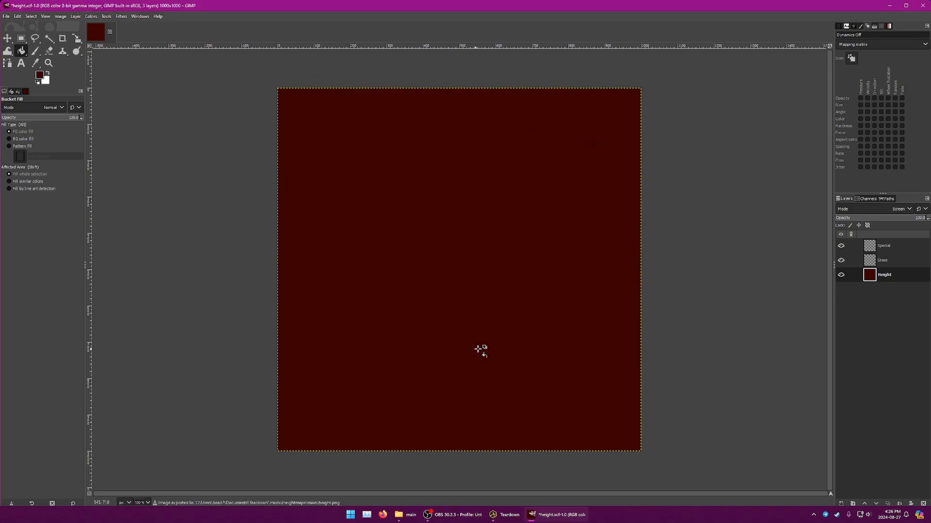
pyautogui.moveTo(632, 254)
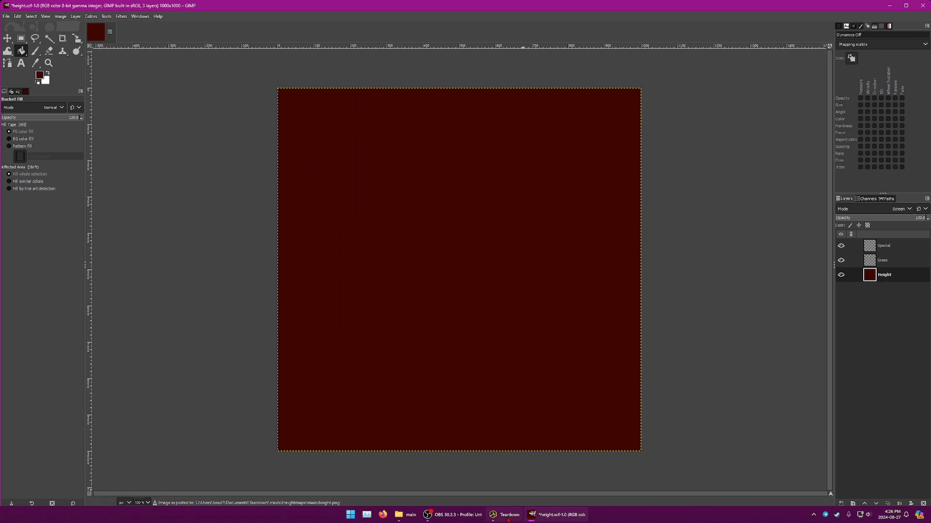
pyautogui.moveTo(694, 372)
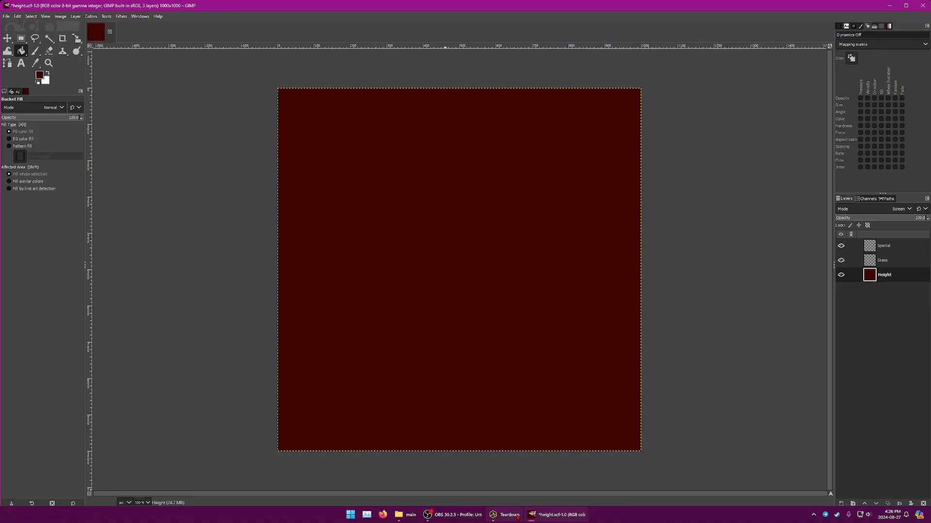
# Switch to Teardown and open the Heightmaps mod in the level editor.
pyautogui.click(506, 514)
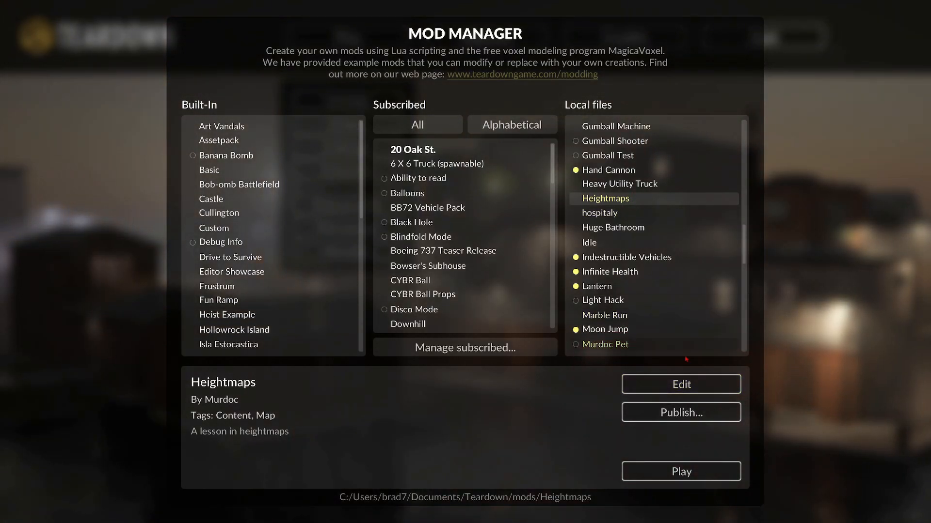
pyautogui.click(680, 383)
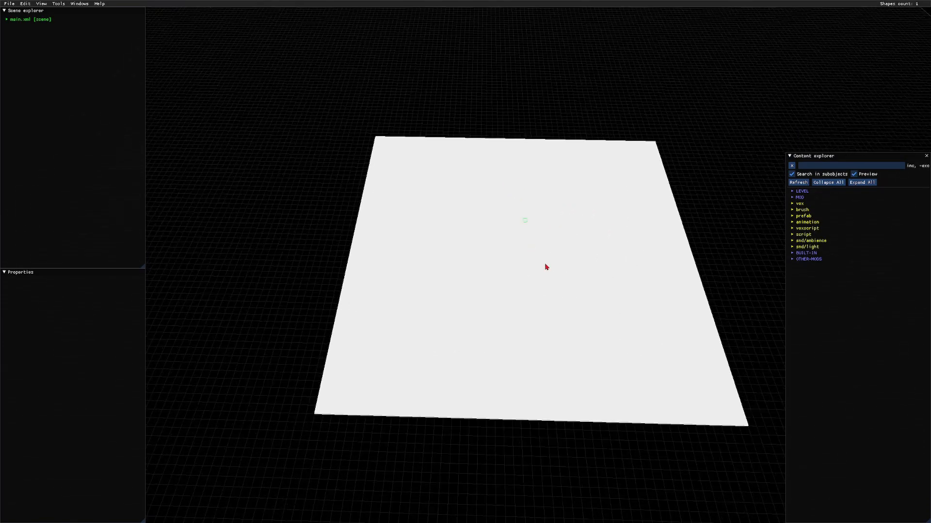
# Browse the mod's file tree to main > script > height.lua, then collapse it again.
pyautogui.click(800, 197)
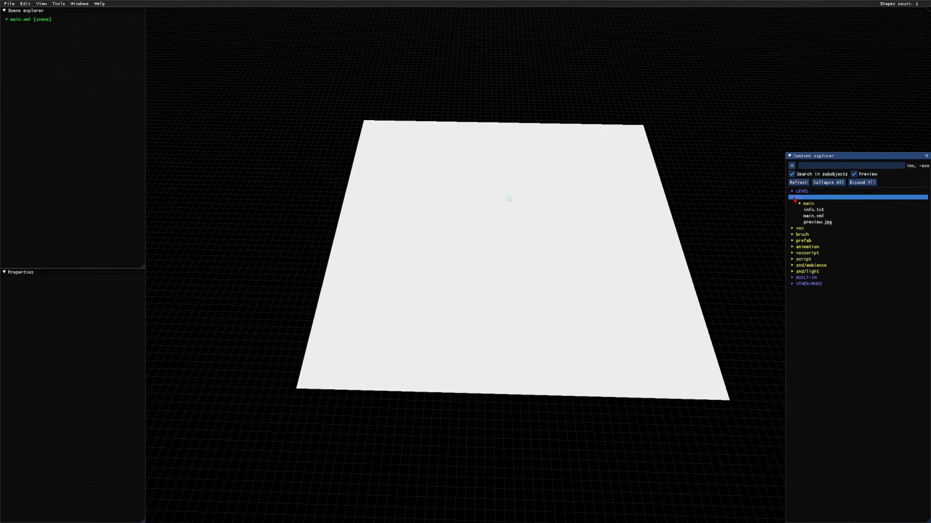
pyautogui.click(808, 203)
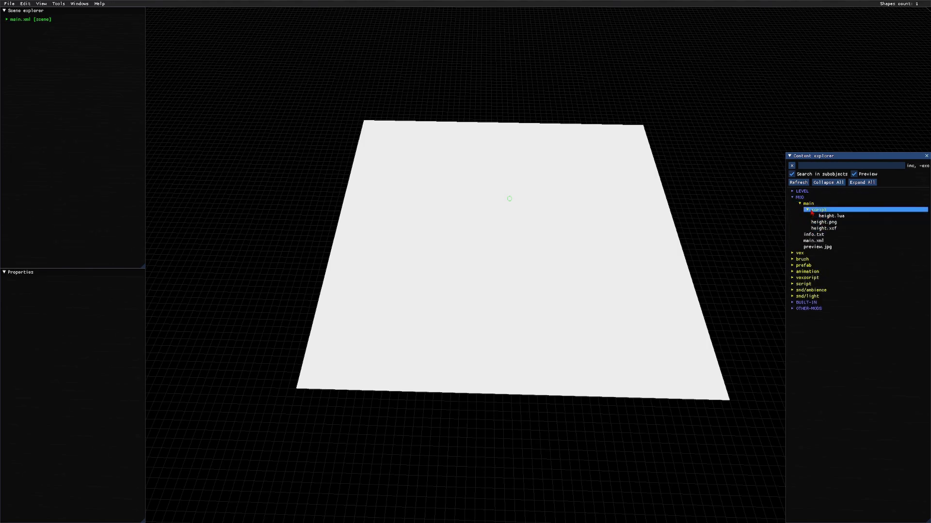
pyautogui.click(828, 215)
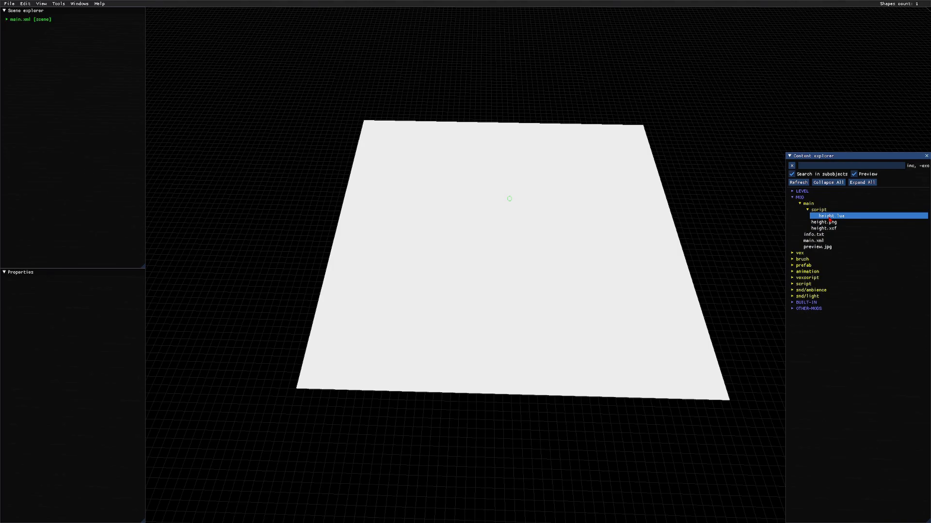
pyautogui.click(818, 210)
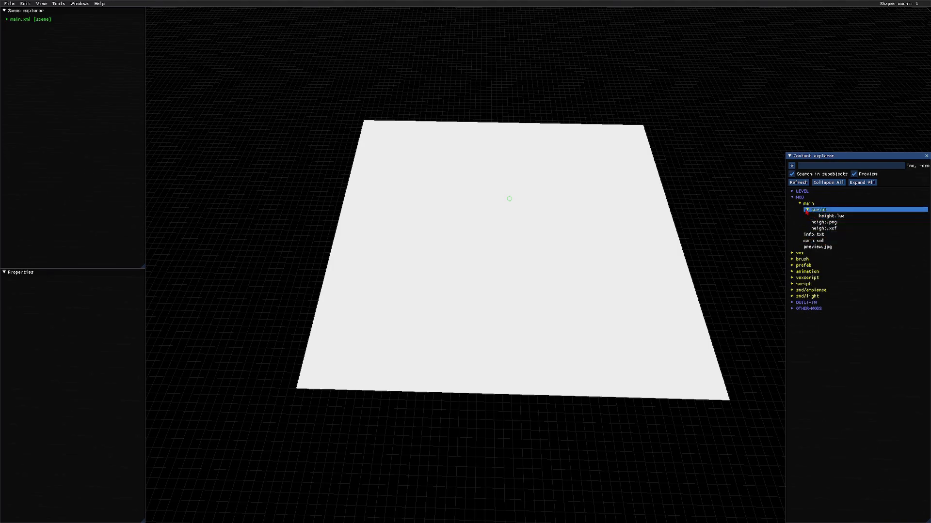
pyautogui.click(792, 196)
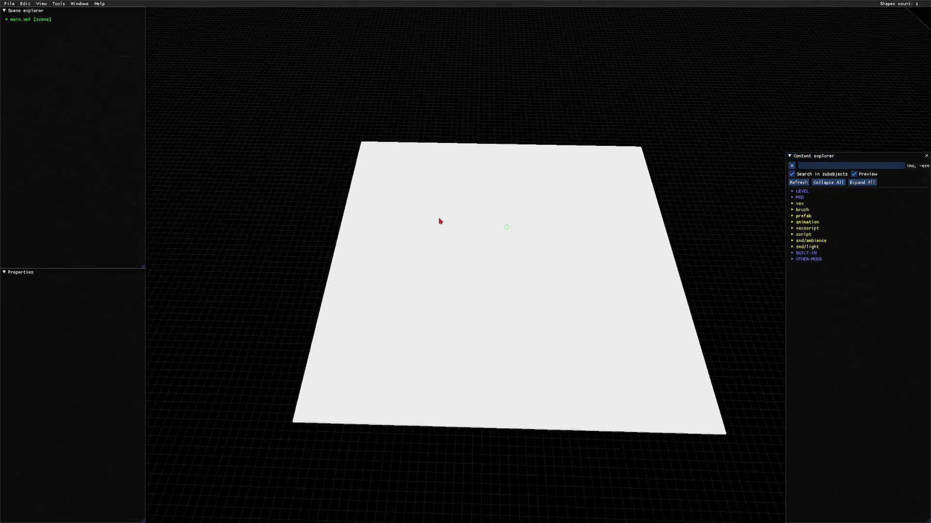
# Add a height voxscript under main.xml with its file source, play-test the terrain and return to the editor.
pyautogui.click(30, 19)
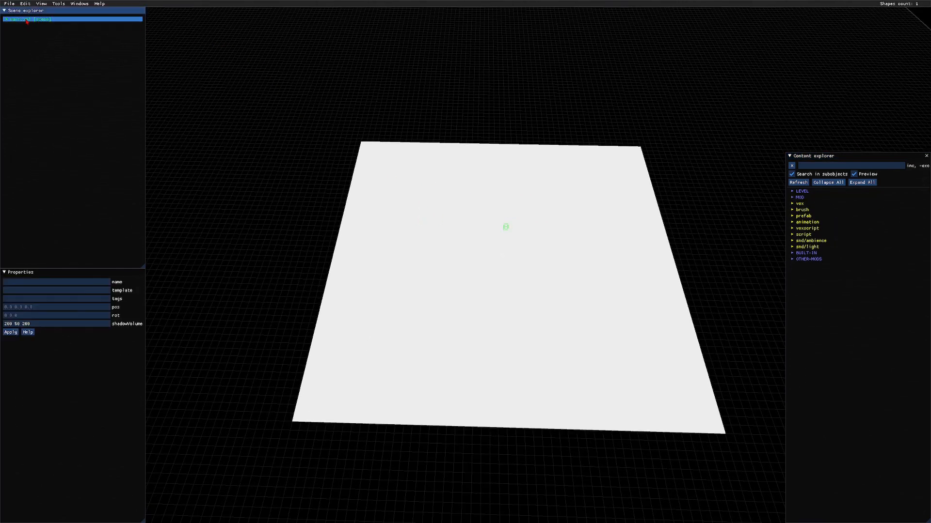
pyautogui.rightClick(23, 18)
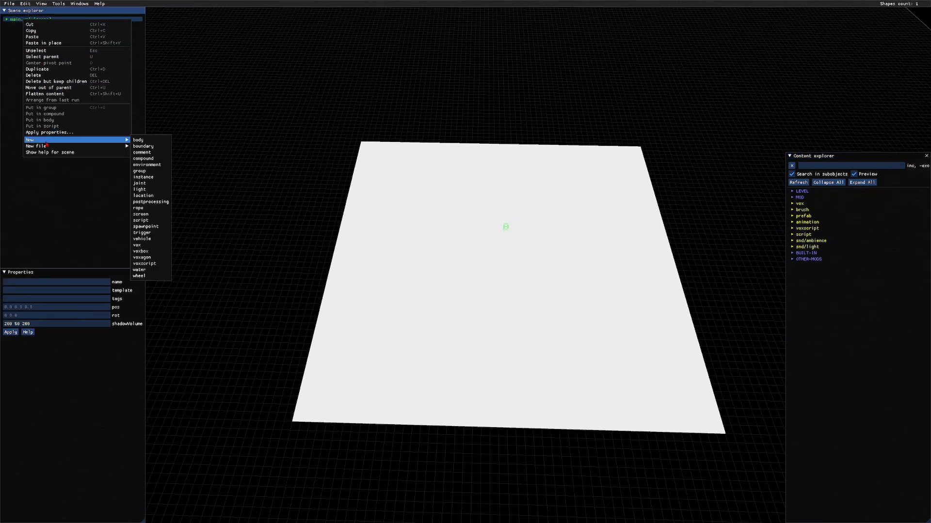
pyautogui.moveTo(146, 226)
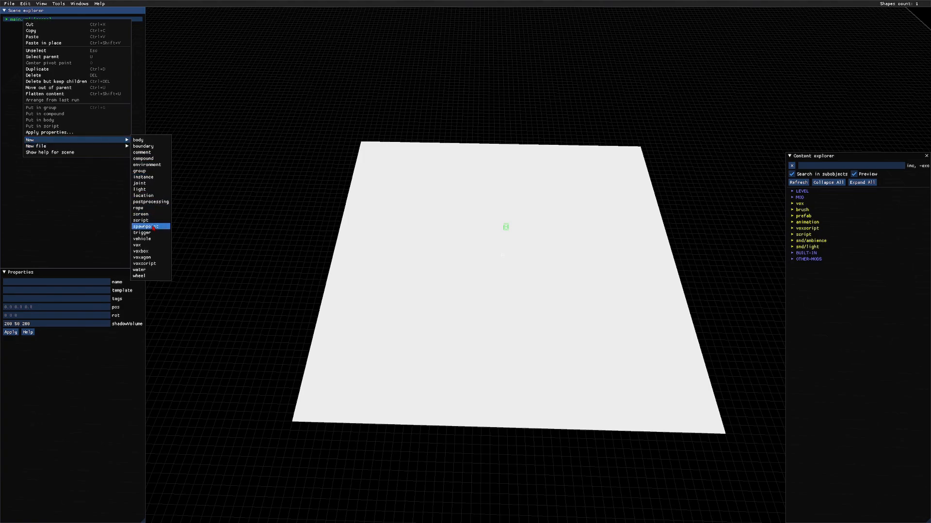
pyautogui.moveTo(146, 264)
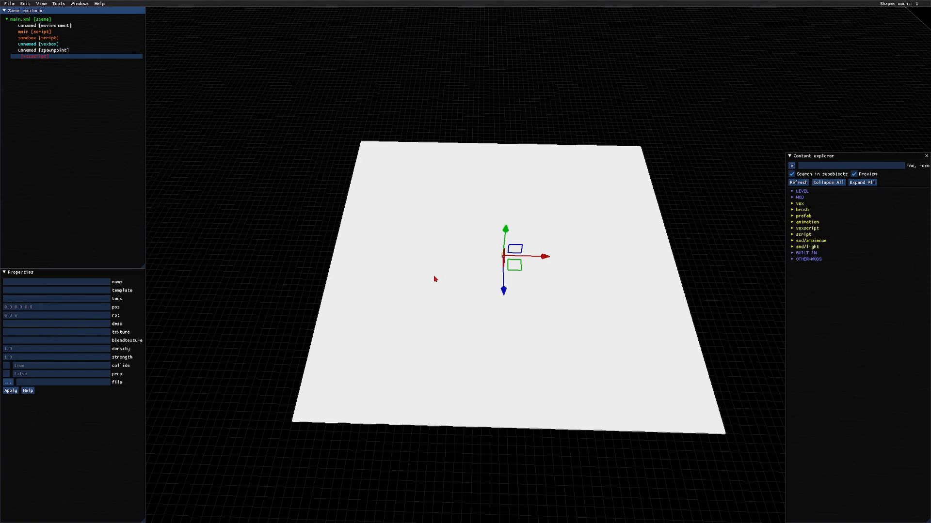
pyautogui.moveTo(412, 300)
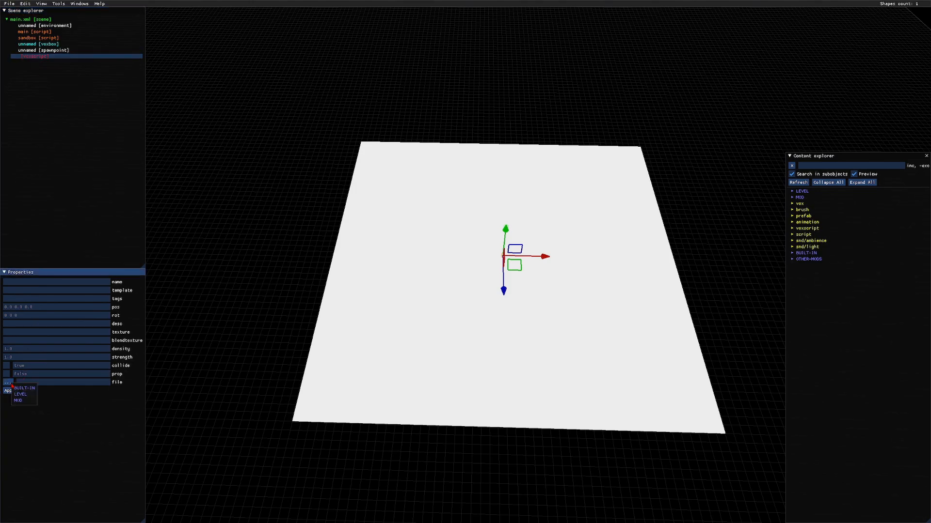
pyautogui.click(17, 400)
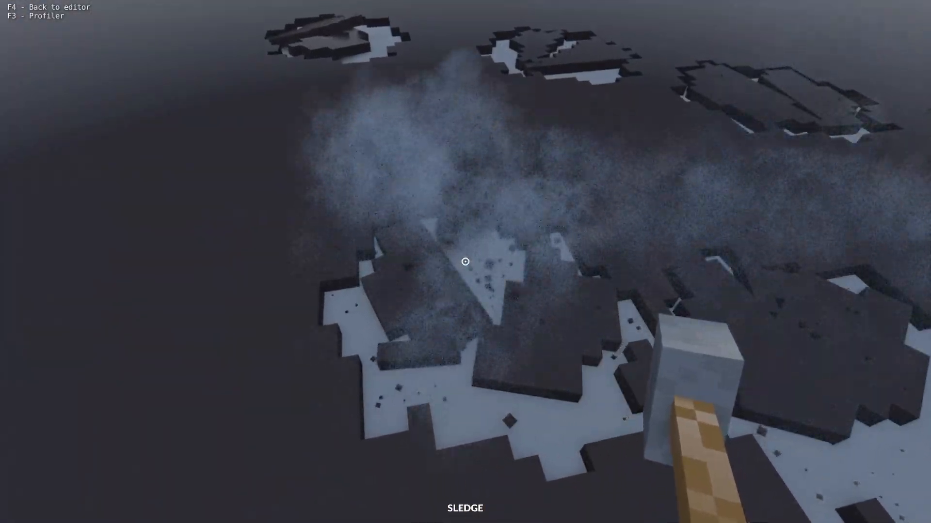
pyautogui.press('F4')
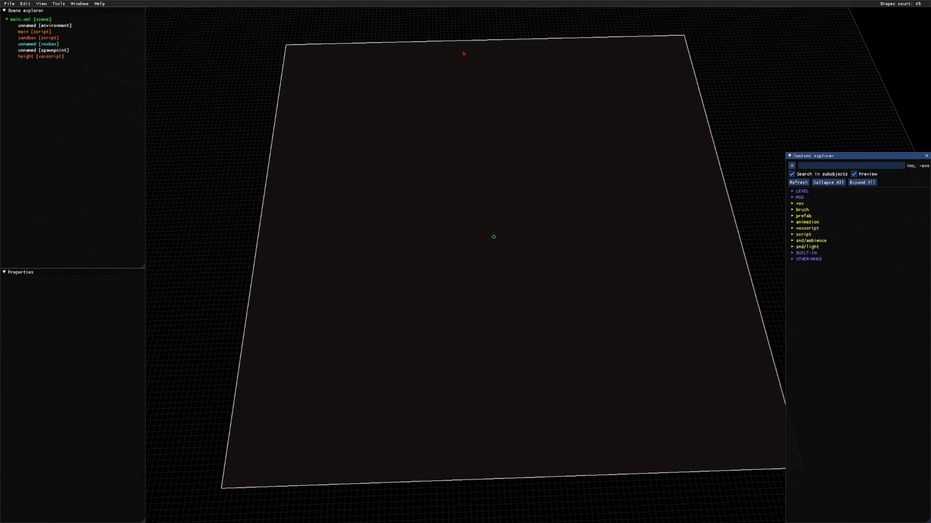
pyautogui.click(554, 515)
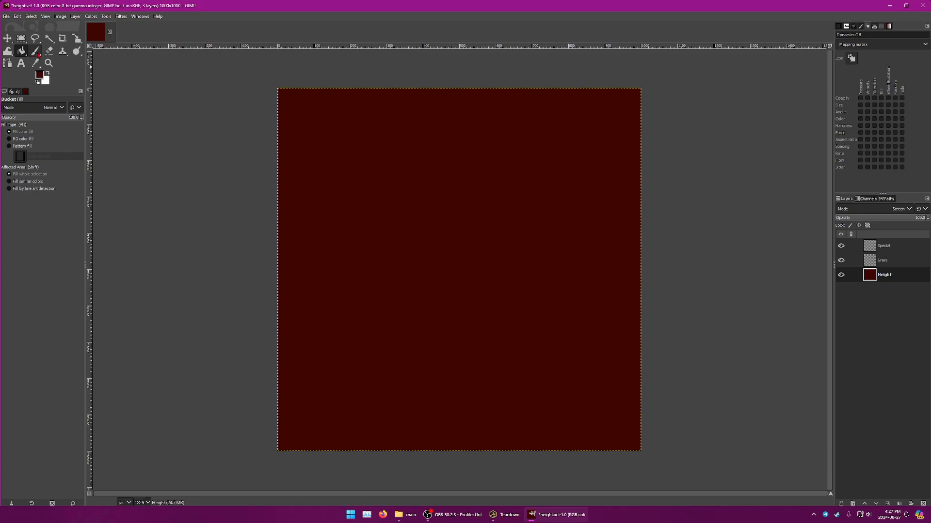
# Paint a brighter red border around the Height layer edges with a large brush, leaving the centre dark.
pyautogui.click(35, 52)
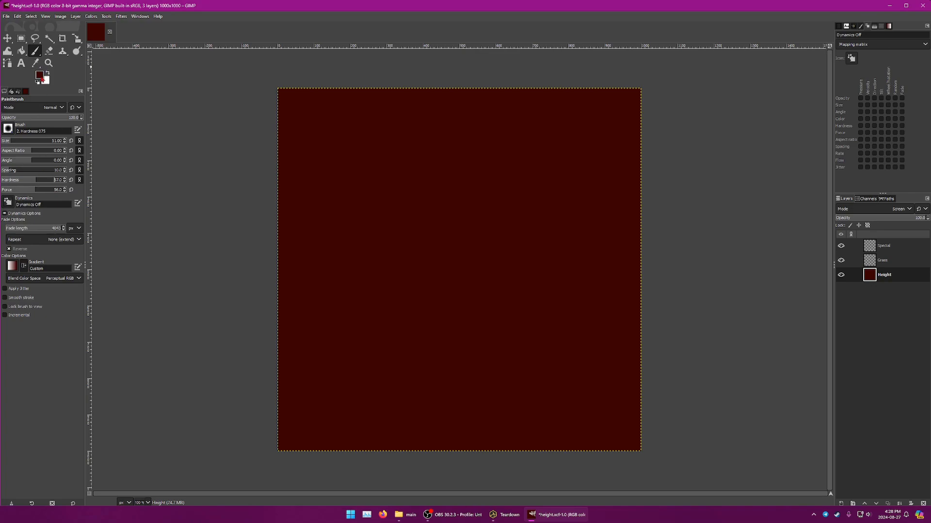
pyautogui.click(39, 73)
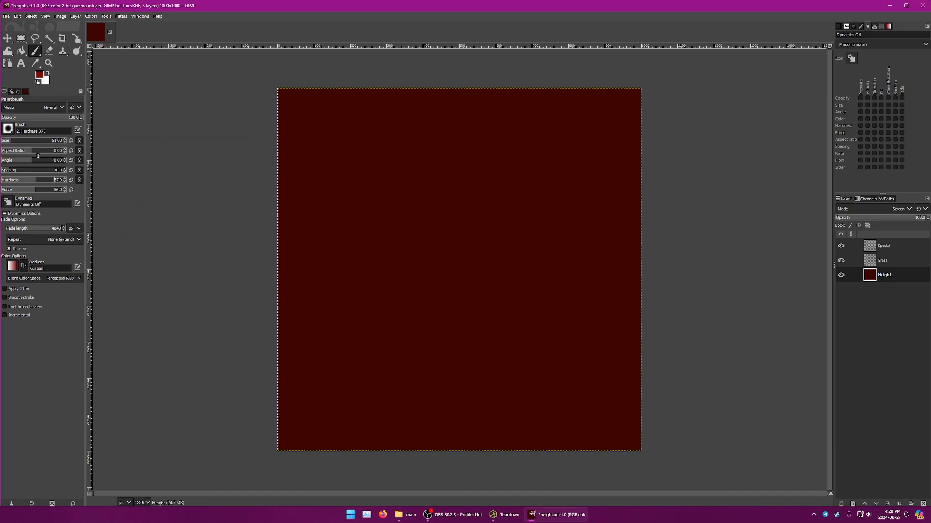
pyautogui.click(380, 98)
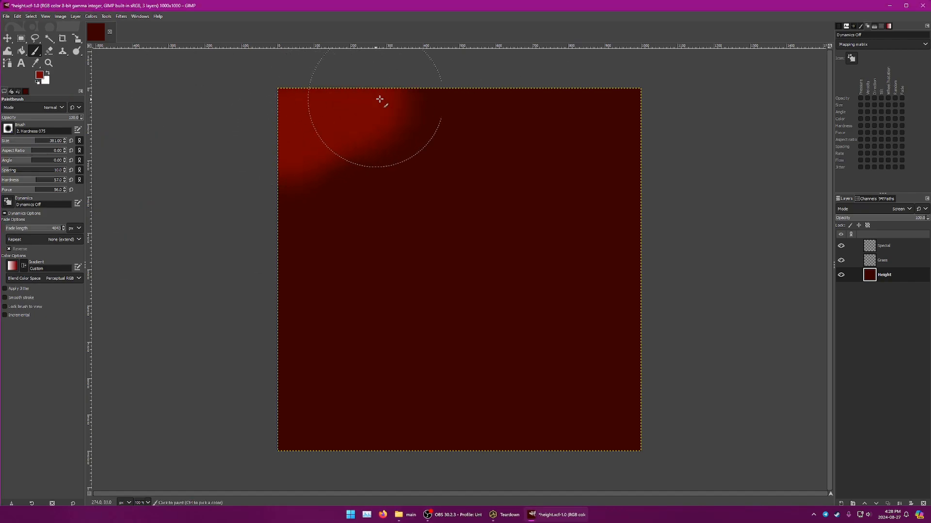
pyautogui.moveTo(379, 98); pyautogui.dragTo(540, 438)
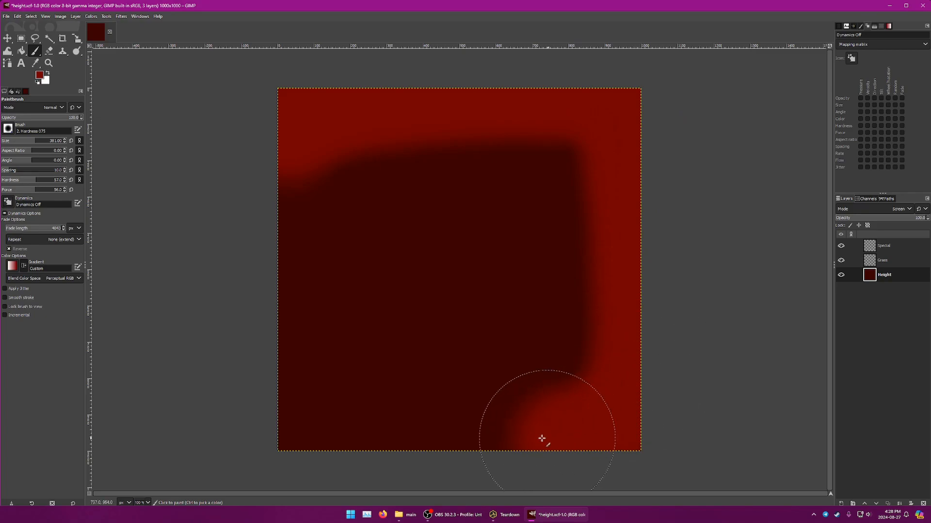
pyautogui.moveTo(541, 438); pyautogui.dragTo(587, 326)
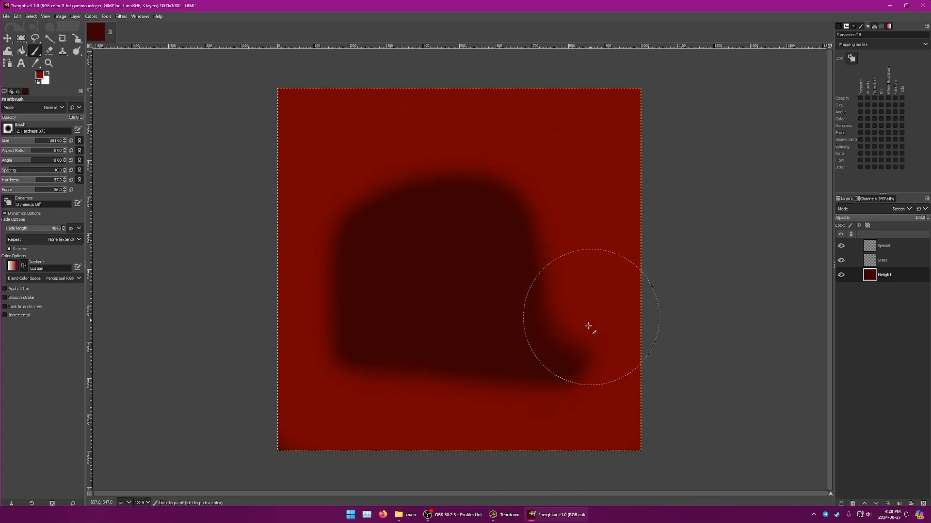
pyautogui.moveTo(588, 325); pyautogui.dragTo(284, 442)
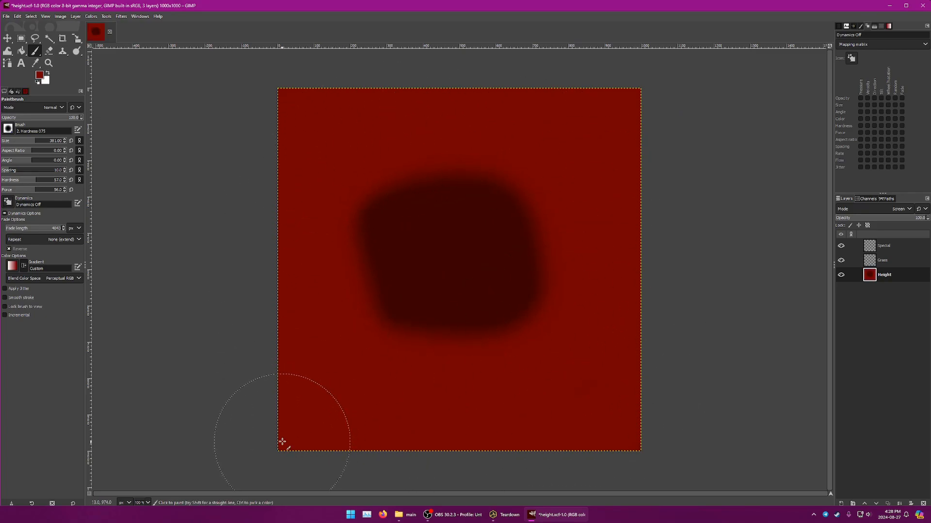
pyautogui.moveTo(274, 303)
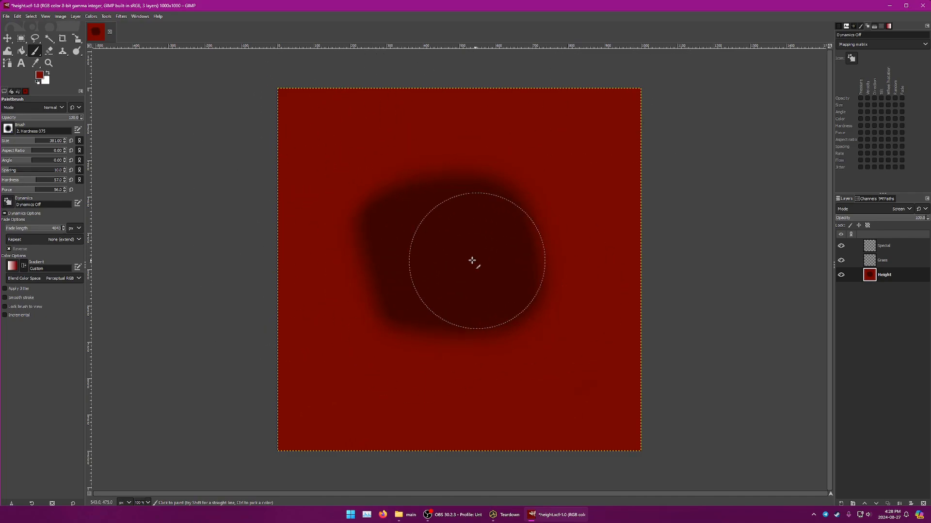
# Re-export the heightmap to height.png and dab more red near the bottom edge.
pyautogui.click(6, 17)
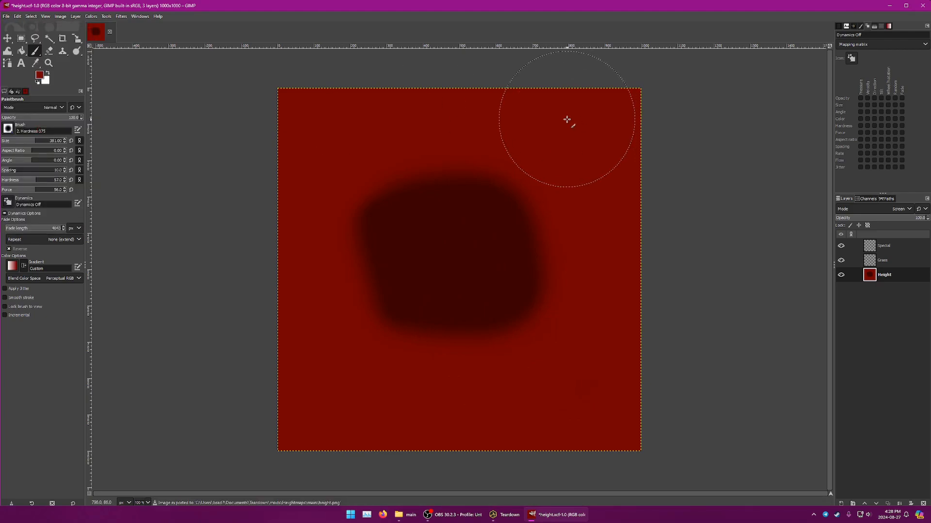
pyautogui.click(6, 17)
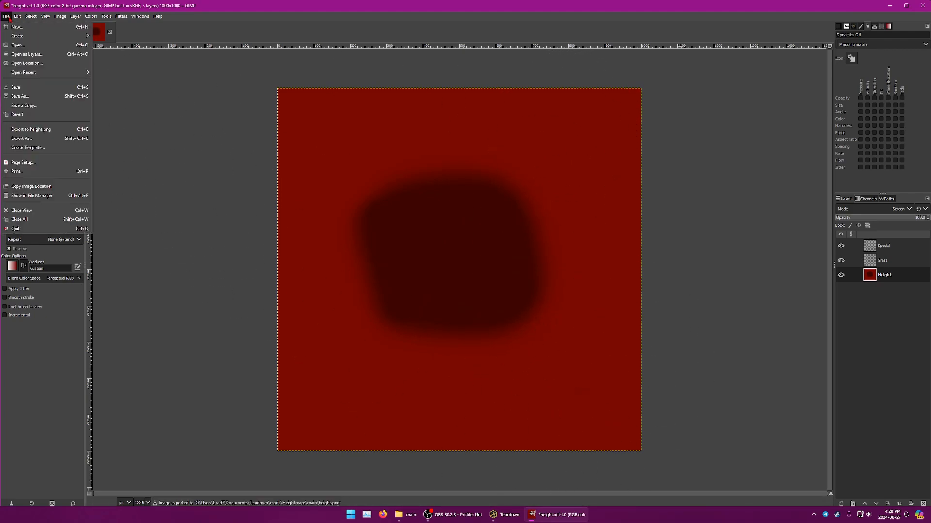
pyautogui.moveTo(30, 129)
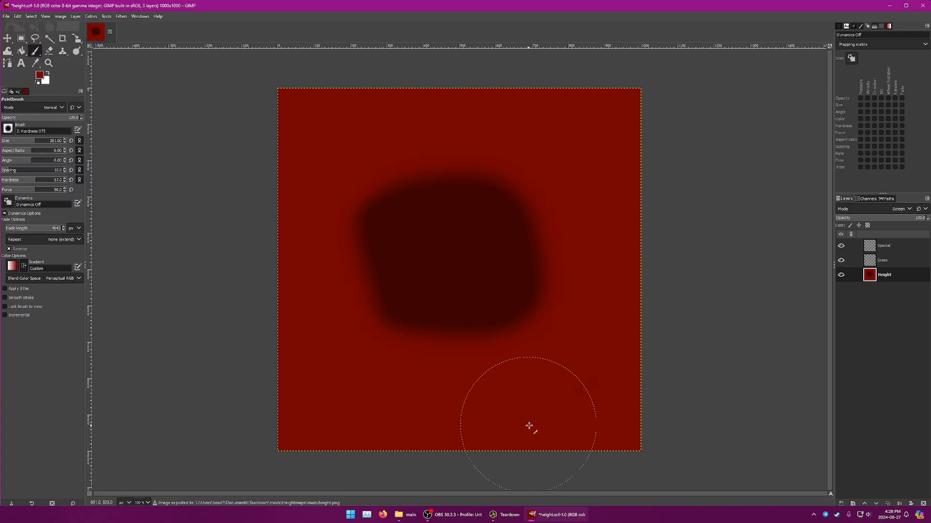
pyautogui.moveTo(531, 406)
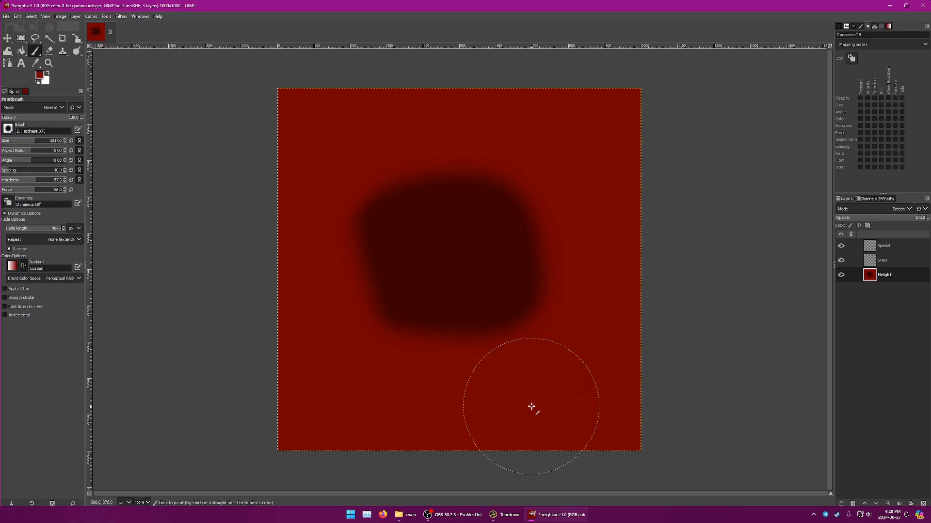
pyautogui.click(509, 515)
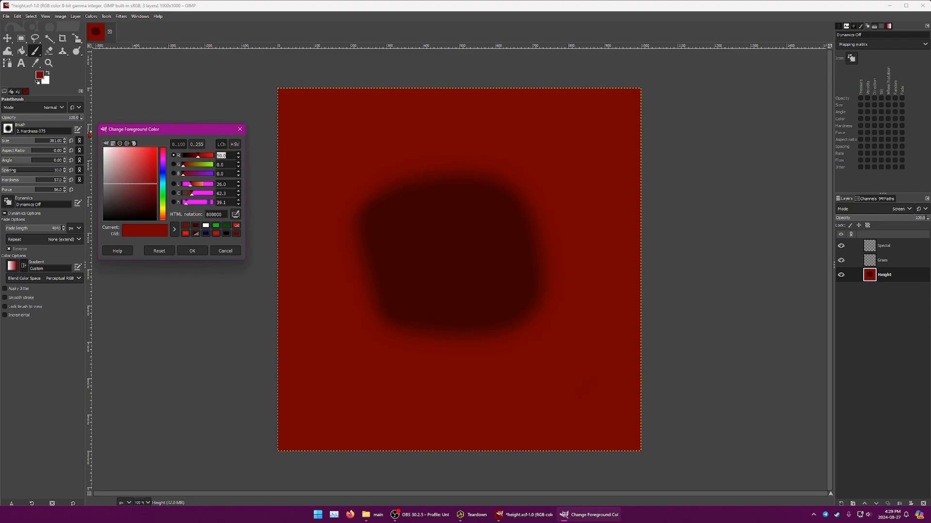
# Set the foreground to a bright red (value 100), then a slightly darker red.
pyautogui.write('100')
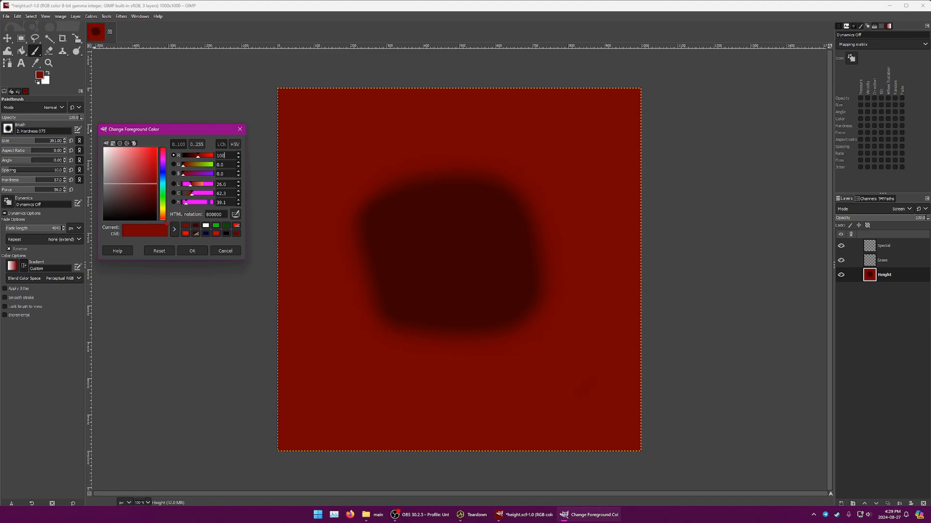
pyautogui.click(192, 250)
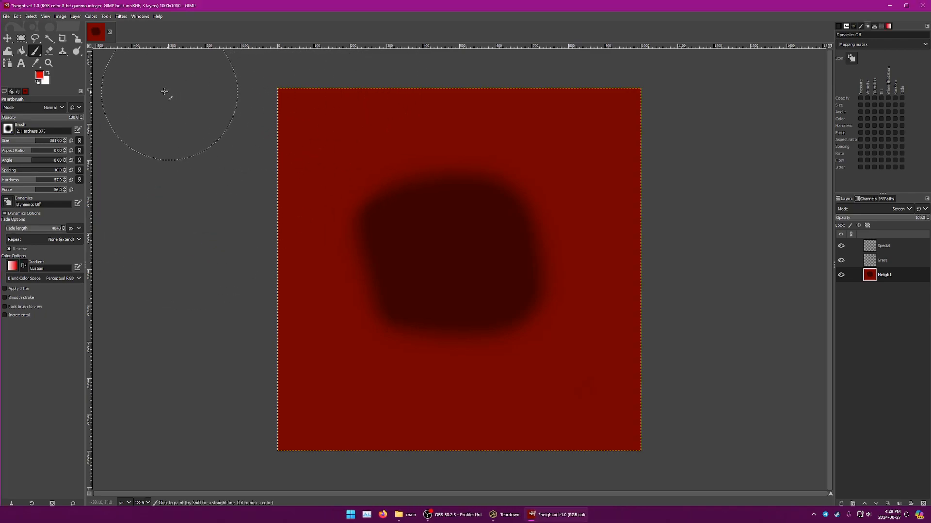
pyautogui.click(39, 73)
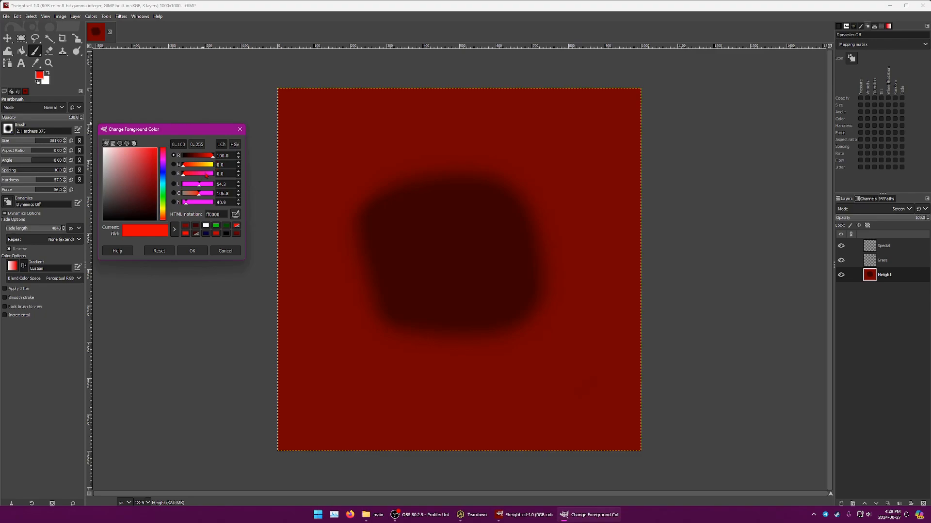
pyautogui.moveTo(349, 88)
pyautogui.write('80')
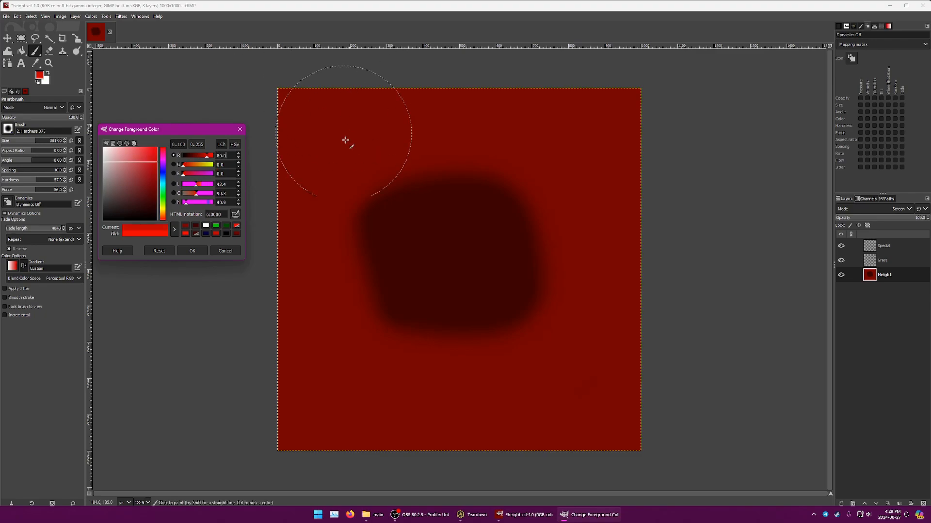
pyautogui.click(191, 250)
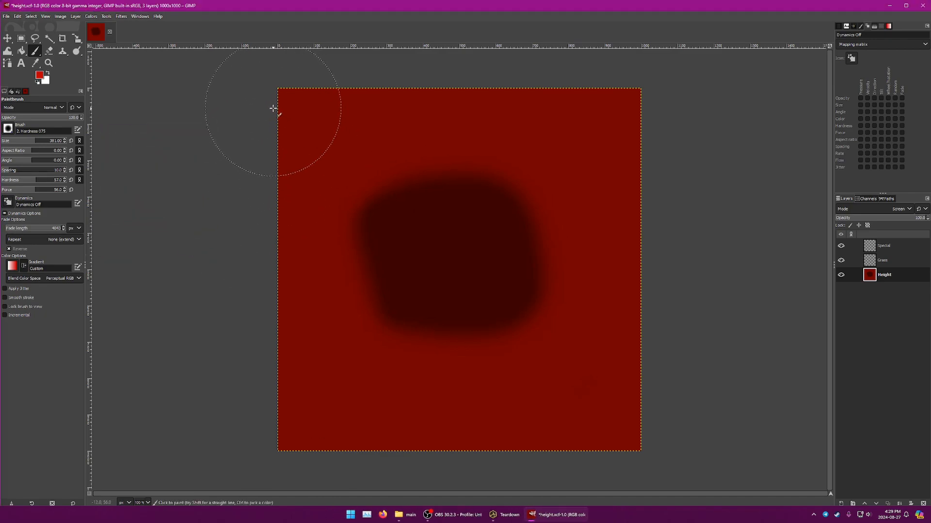
# Paint a bright red ring along all four canvas edges.
pyautogui.moveTo(273, 108); pyautogui.dragTo(649, 304)
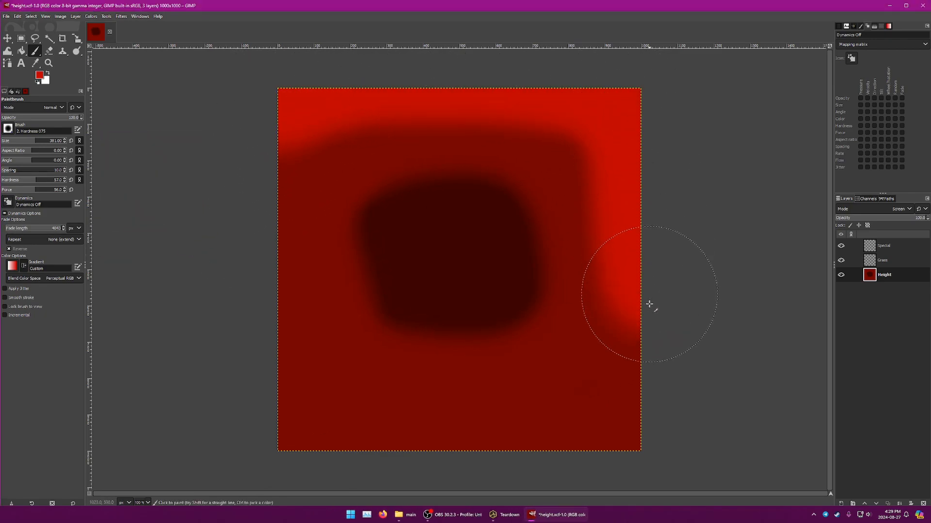
pyautogui.moveTo(650, 304); pyautogui.dragTo(264, 291)
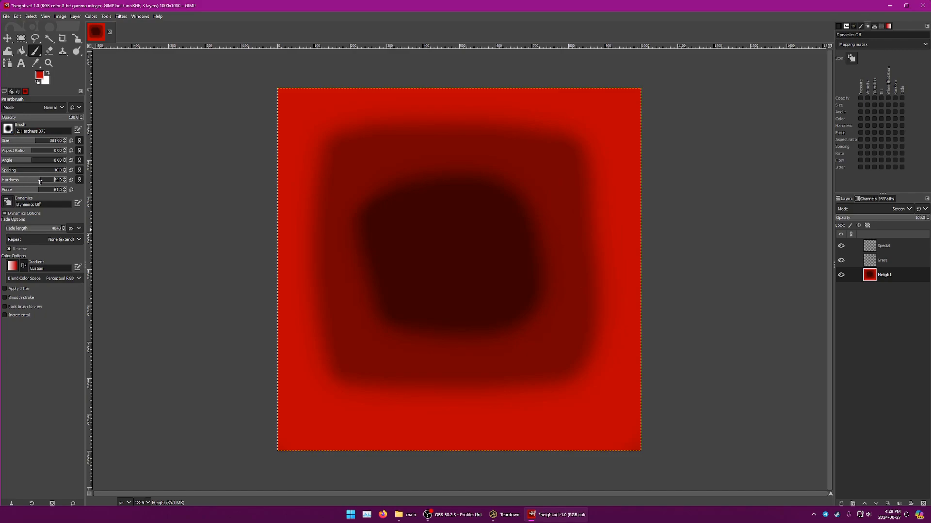
pyautogui.moveTo(322, 165)
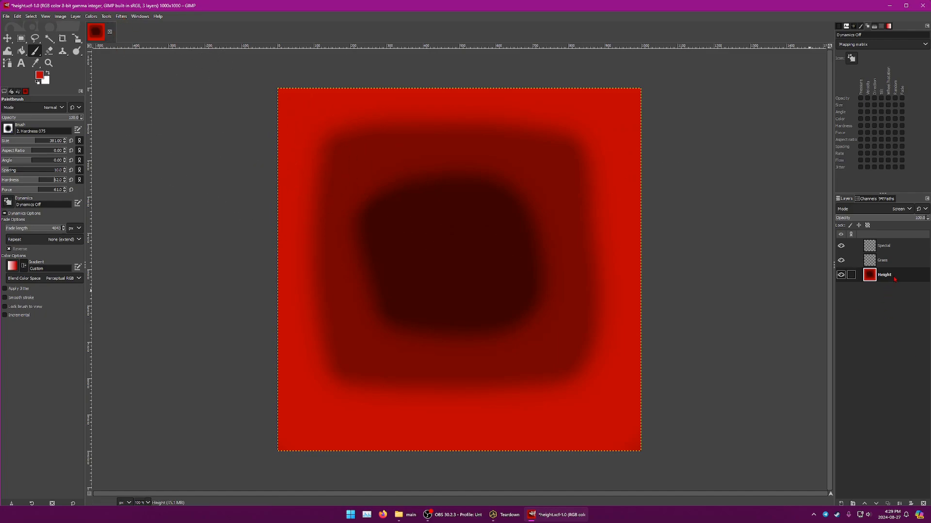
# Gaussian-blur the Height layer at about size 45 and export the result.
pyautogui.click(121, 16)
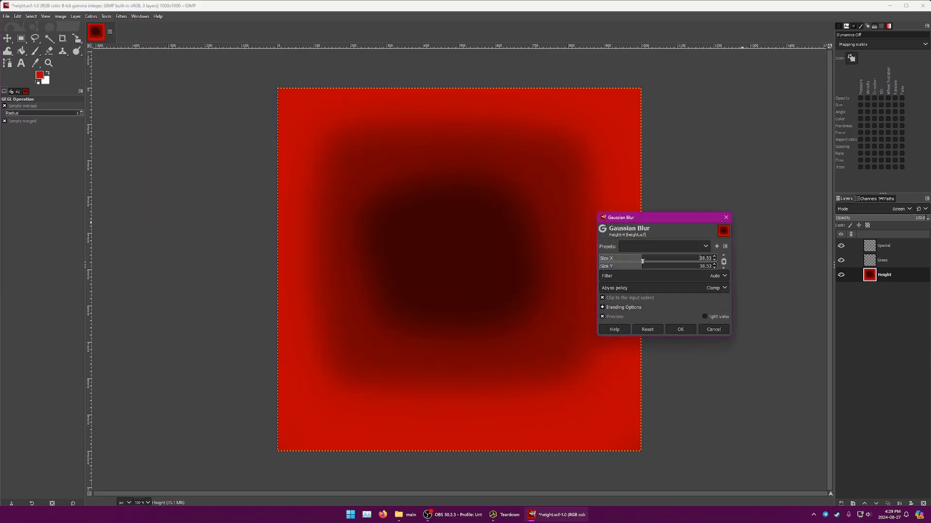
pyautogui.moveTo(643, 258); pyautogui.dragTo(619, 258)
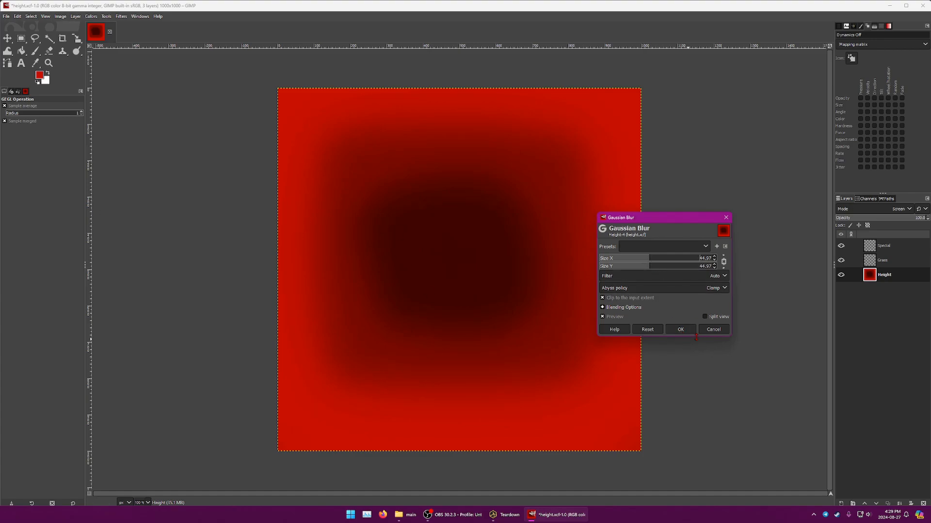
pyautogui.click(6, 17)
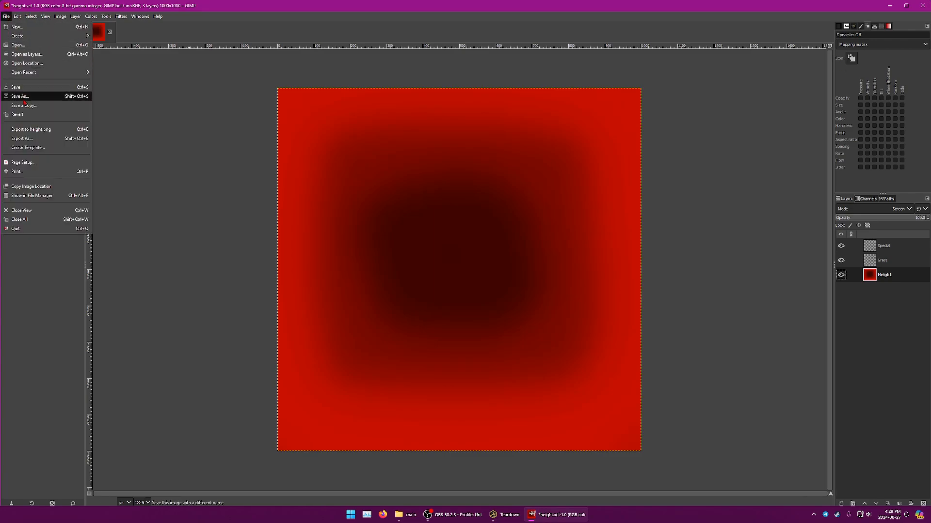
pyautogui.click(30, 129)
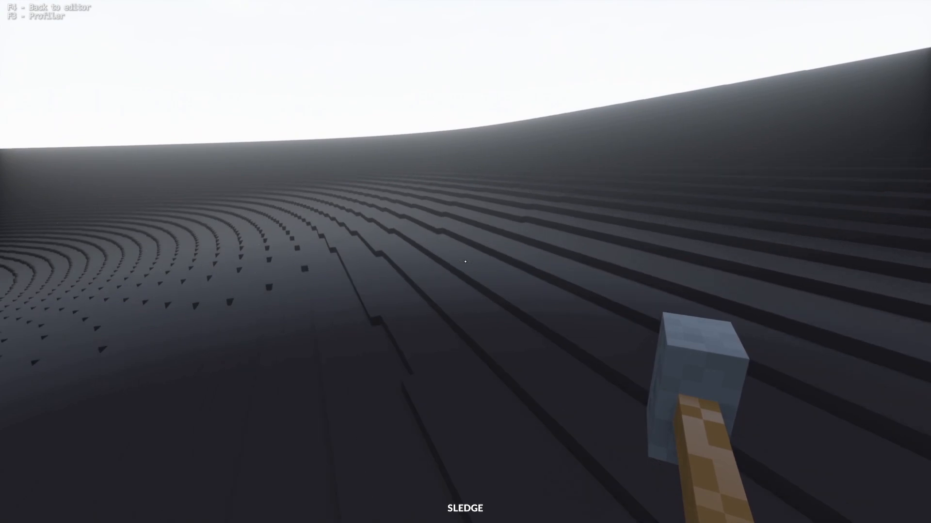
# Return from the terraced-terrain play-test to the Teardown editor.
pyautogui.press('F4')
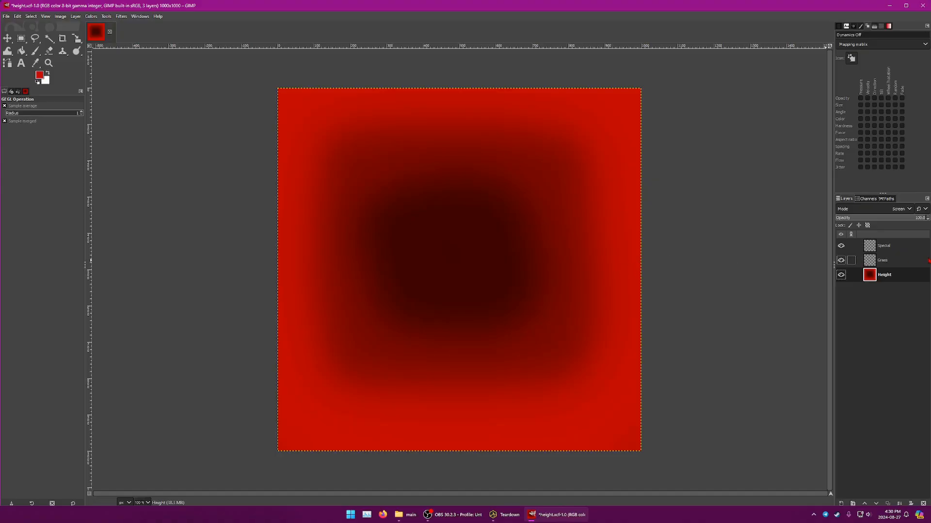
# Make the Grass layer active and choose a dark green paintbrush colour.
pyautogui.click(884, 260)
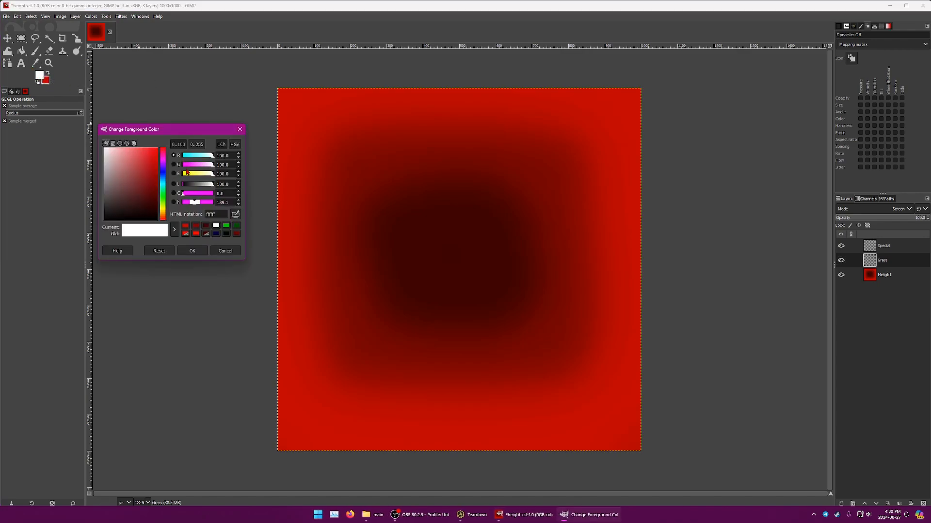
pyautogui.click(107, 148)
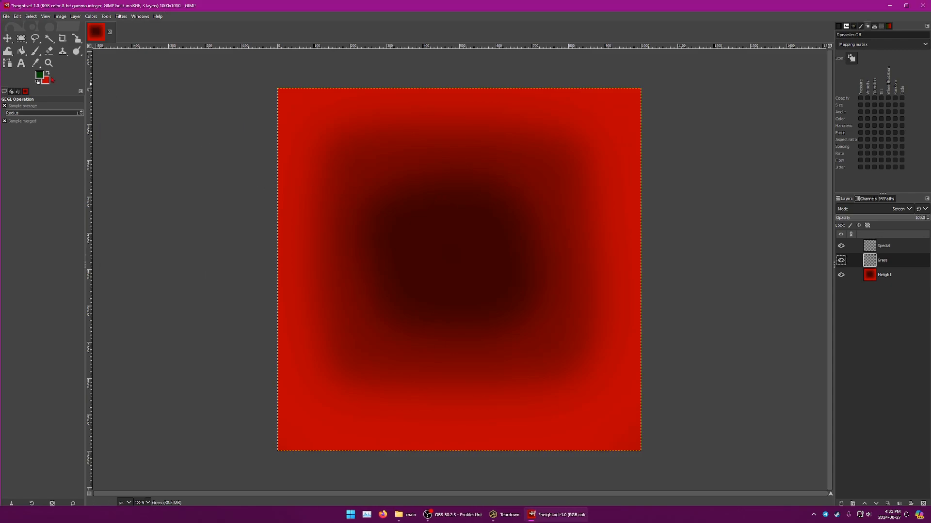
pyautogui.click(35, 52)
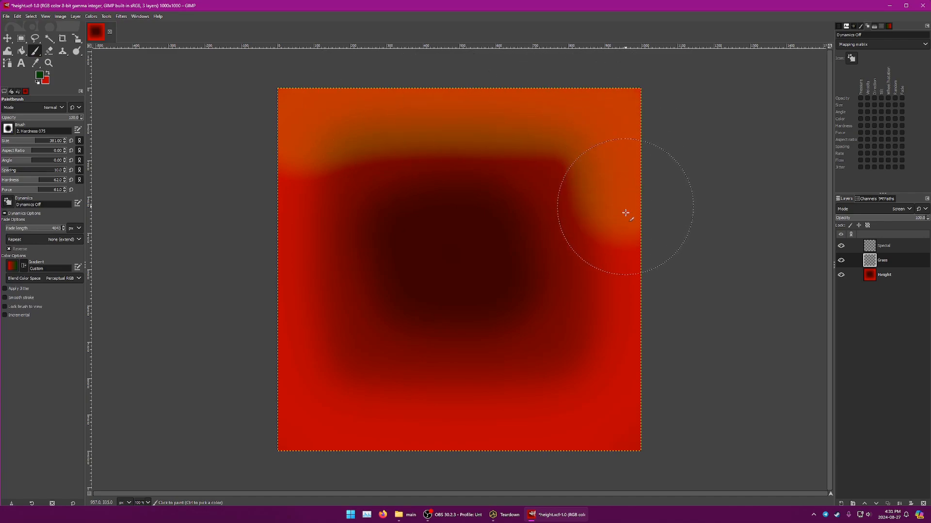
# Paint a rough bright border along the right, left and top edges, reshow Height and switch to Teardown.
pyautogui.moveTo(625, 213); pyautogui.dragTo(289, 332)
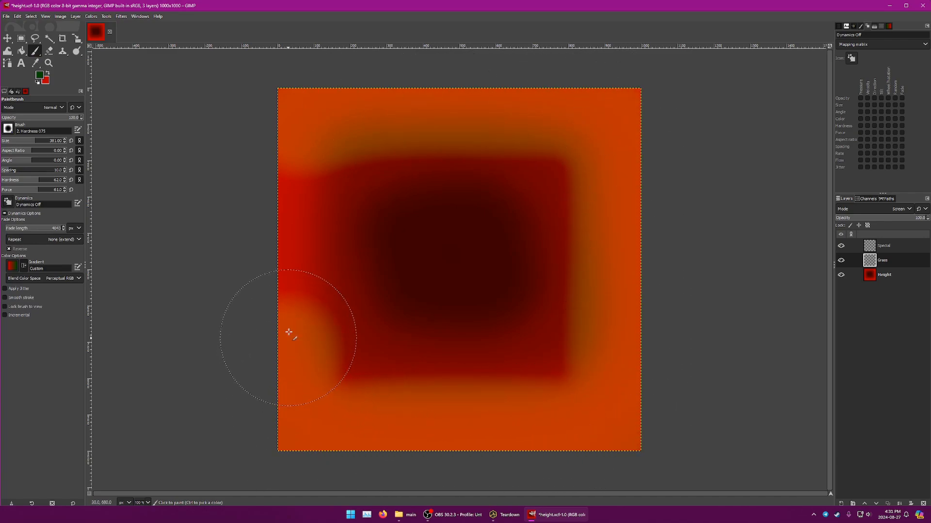
pyautogui.moveTo(289, 332); pyautogui.dragTo(621, 171)
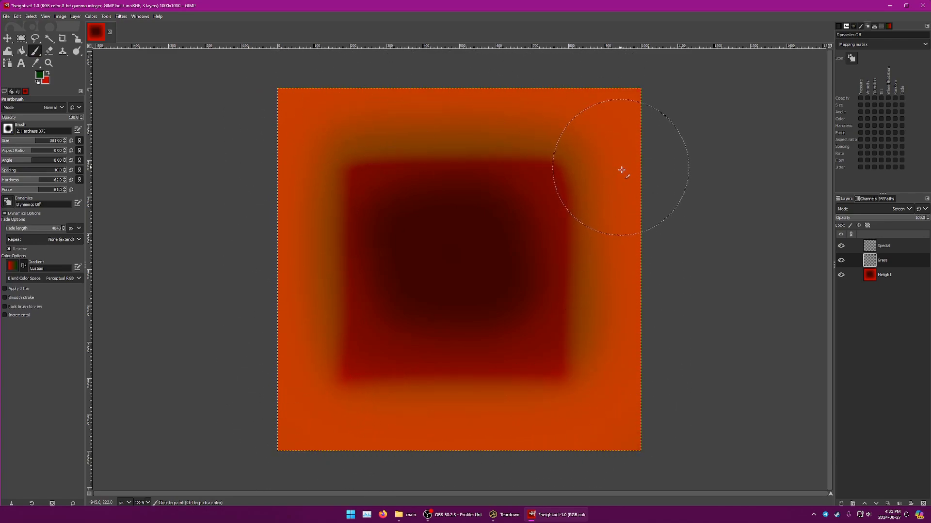
pyautogui.moveTo(622, 171); pyautogui.dragTo(318, 216)
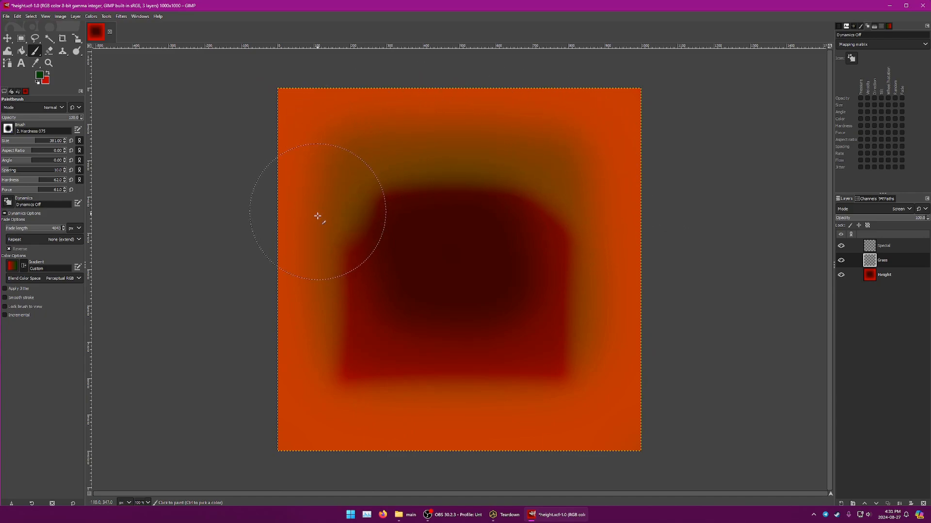
pyautogui.moveTo(318, 216); pyautogui.dragTo(609, 241)
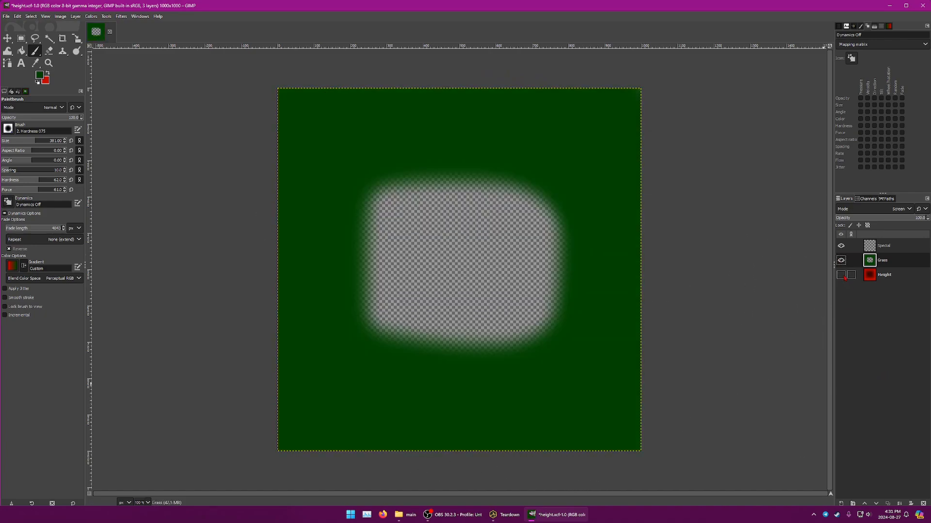
pyautogui.click(840, 274)
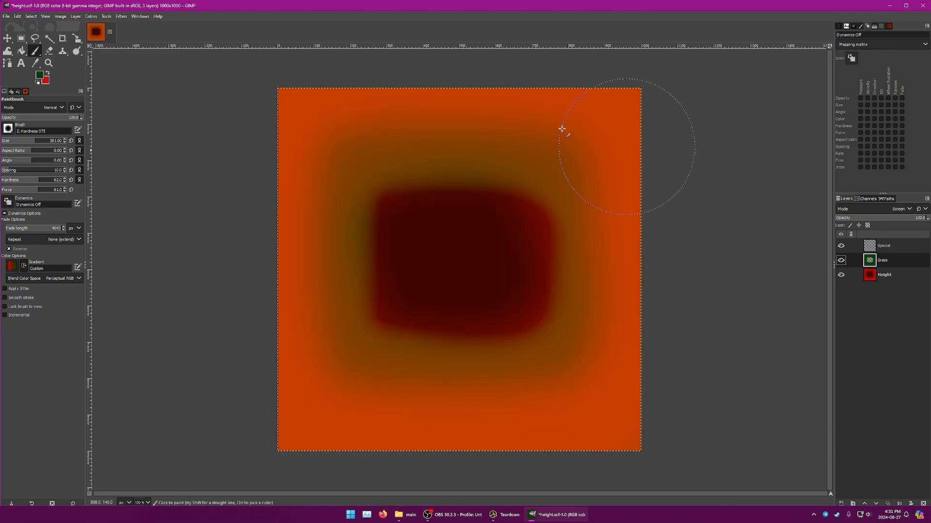
pyautogui.click(6, 17)
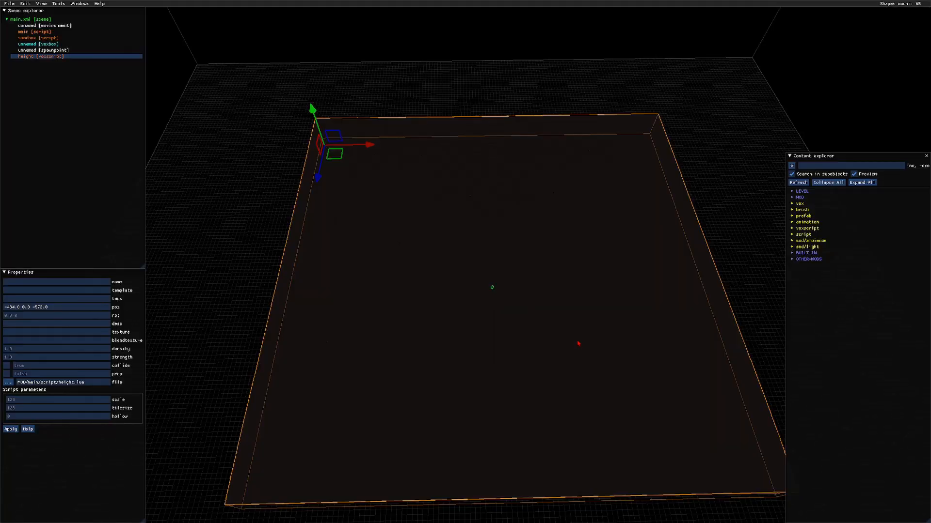
# Play-test the grassy terrain with its dark sunken basin, then return to the editor.
pyautogui.click(10, 430)
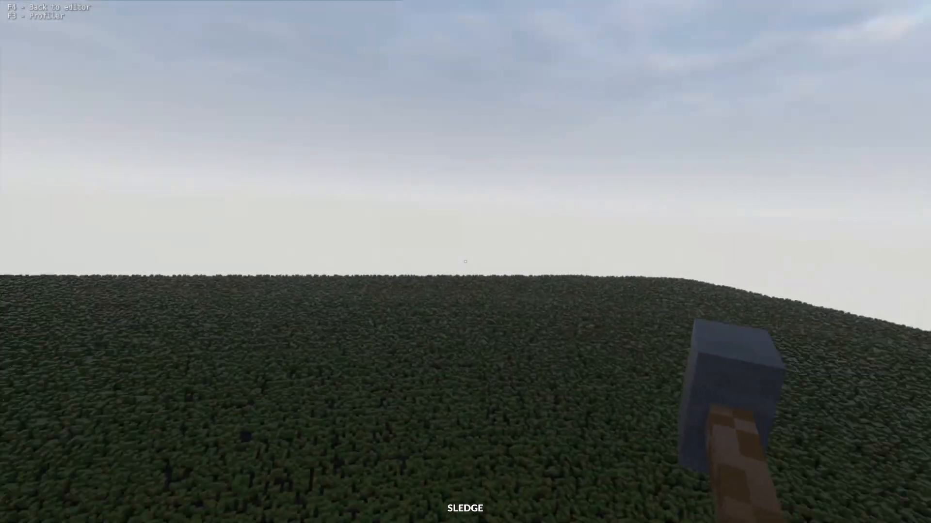
pyautogui.click(466, 261)
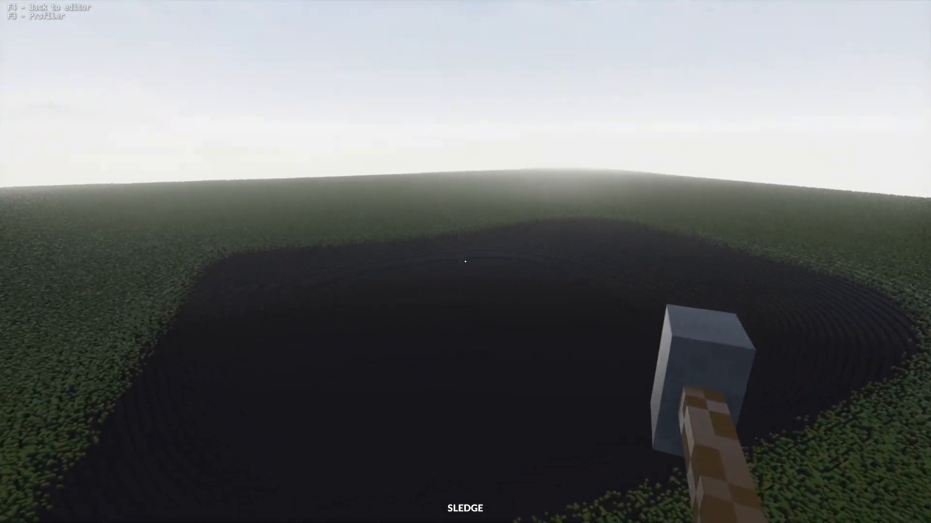
pyautogui.press('F4')
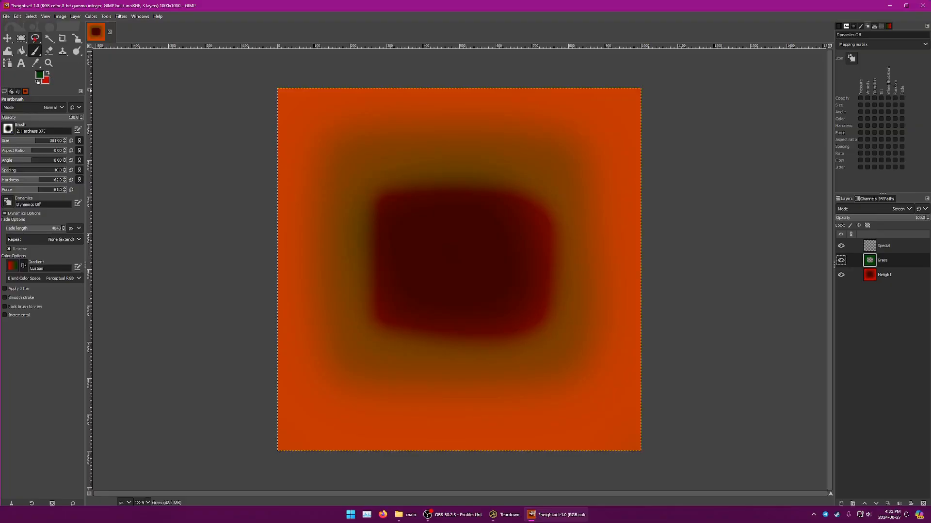
# Set the foreground colour to bright green and hide the Height layer.
pyautogui.click(39, 73)
pyautogui.write('80')
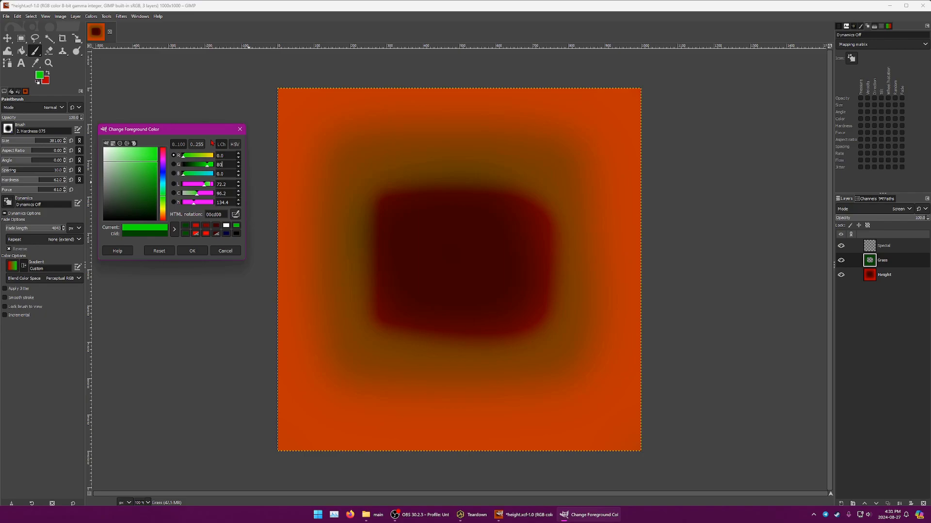
pyautogui.click(192, 250)
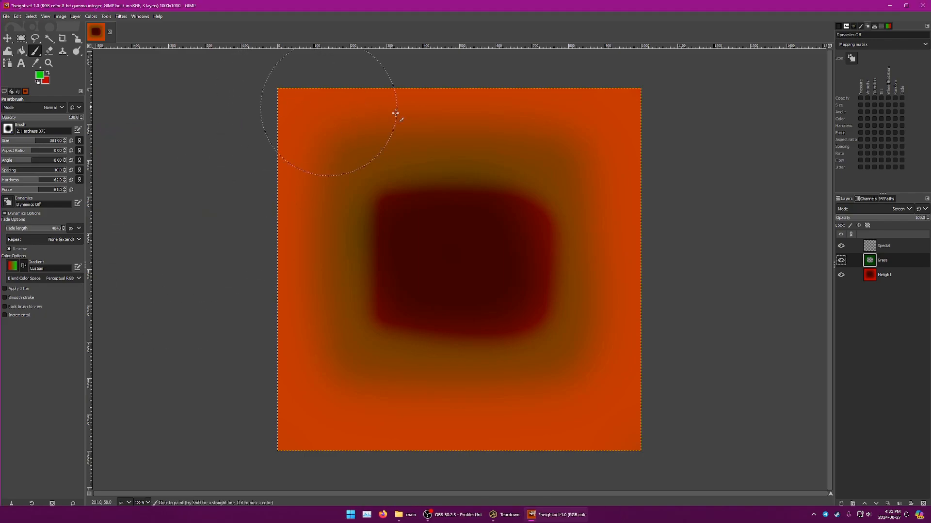
pyautogui.click(841, 260)
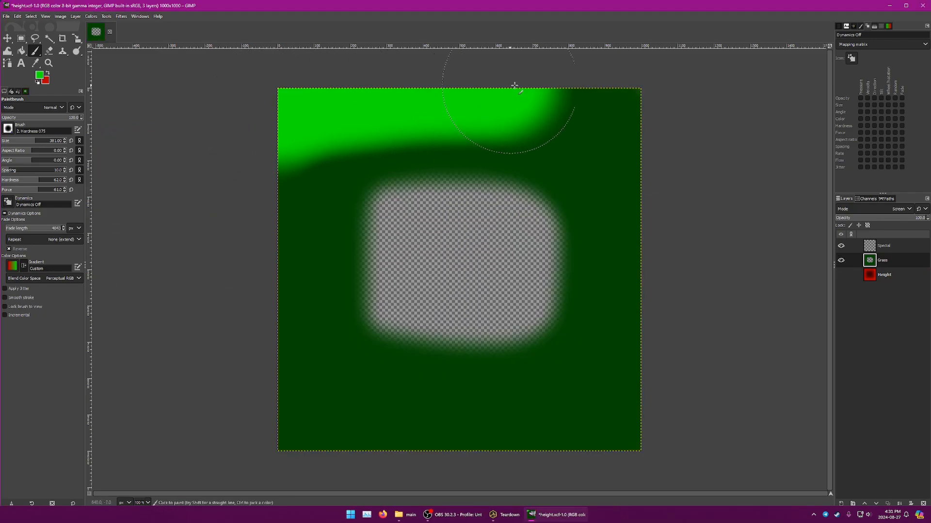
# Paint a bright green outer border around the Grass layer's edges with the Paintbrush.
pyautogui.moveTo(514, 84); pyautogui.dragTo(514, 420)
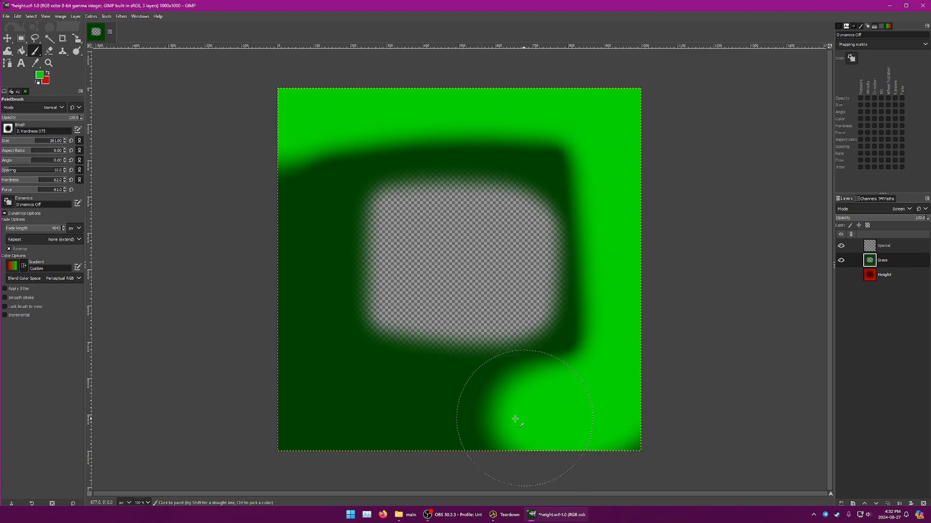
pyautogui.moveTo(516, 420); pyautogui.dragTo(255, 109)
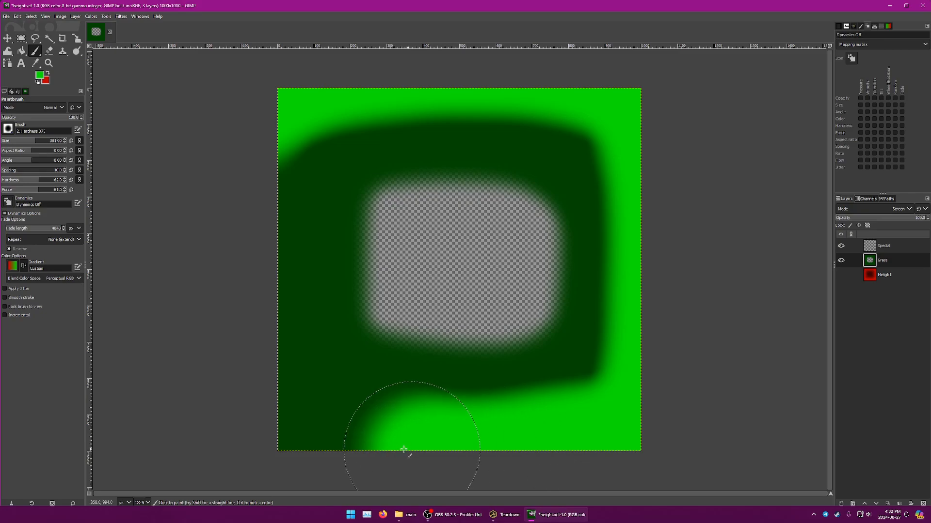
pyautogui.click(406, 449)
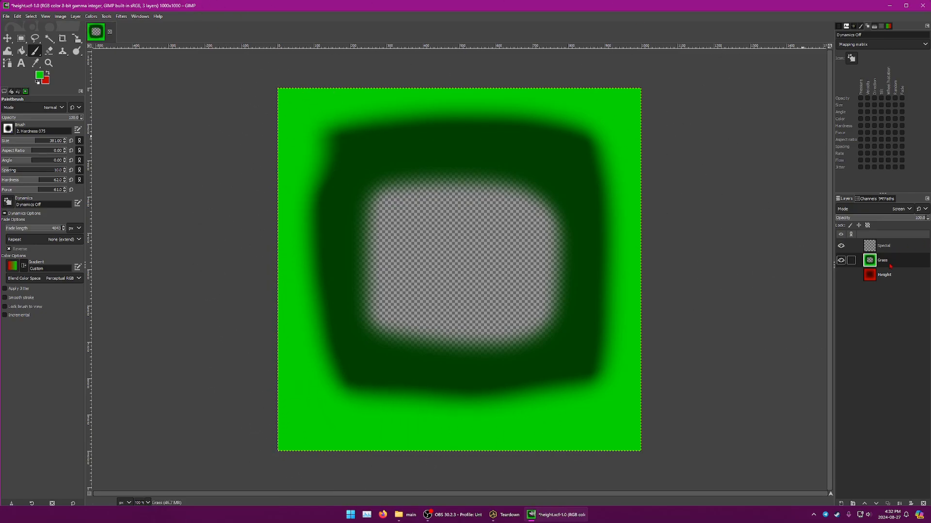
pyautogui.click(839, 260)
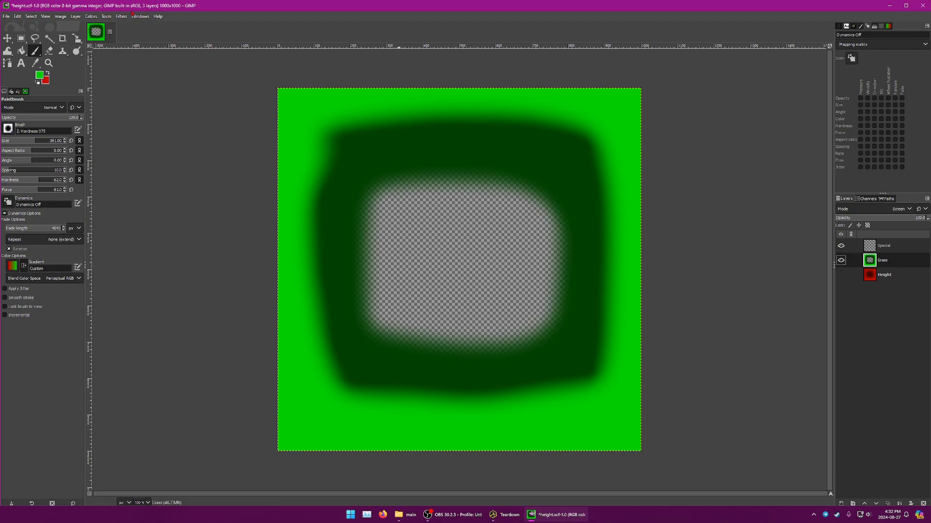
# Apply a Gaussian Blur of about size 60 to soften the Grass layer's green border.
pyautogui.click(121, 16)
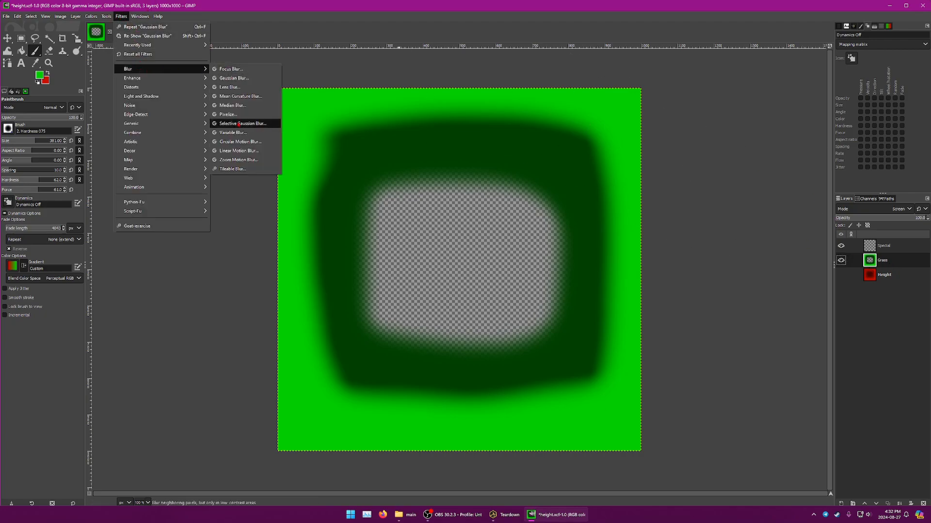
pyautogui.moveTo(235, 77)
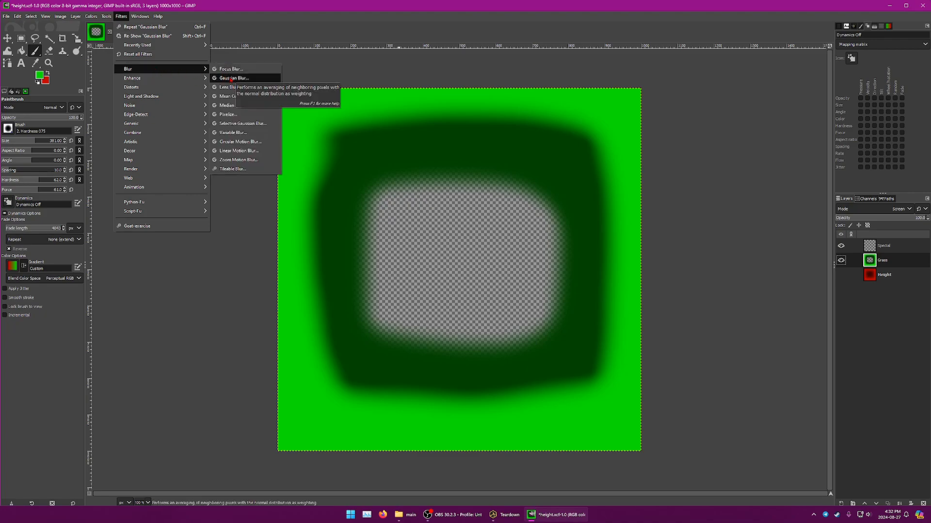
pyautogui.click(234, 77)
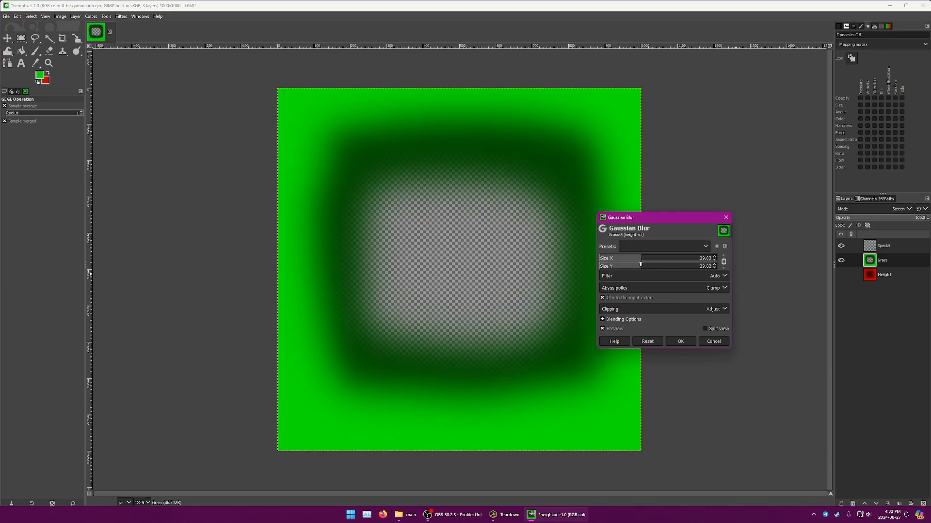
pyautogui.moveTo(659, 258); pyautogui.dragTo(646, 258)
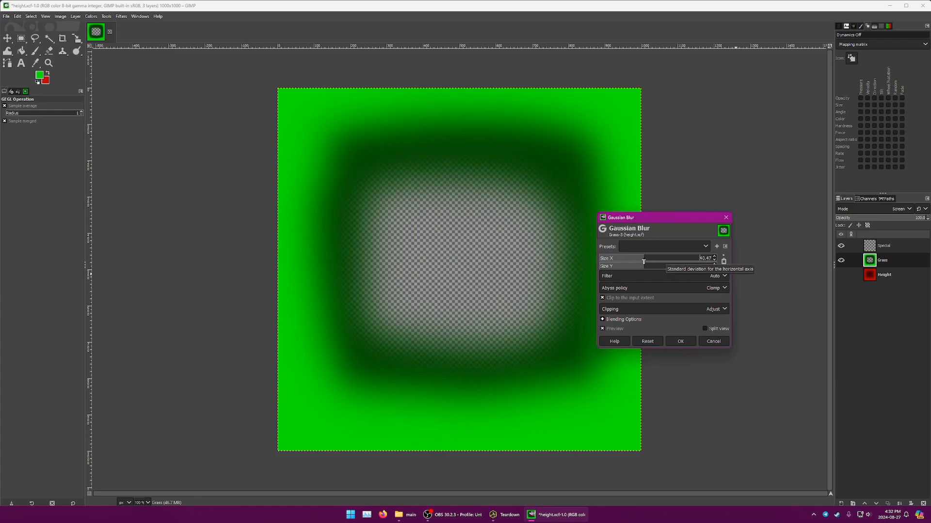
pyautogui.moveTo(643, 257); pyautogui.dragTo(691, 257)
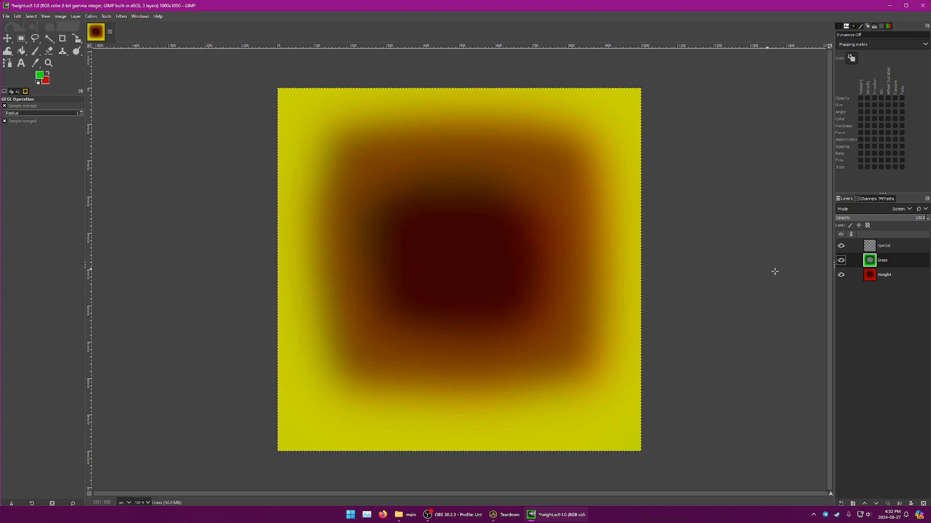
# Make the Height layer visible and active again beneath the blurred grass.
pyautogui.click(884, 275)
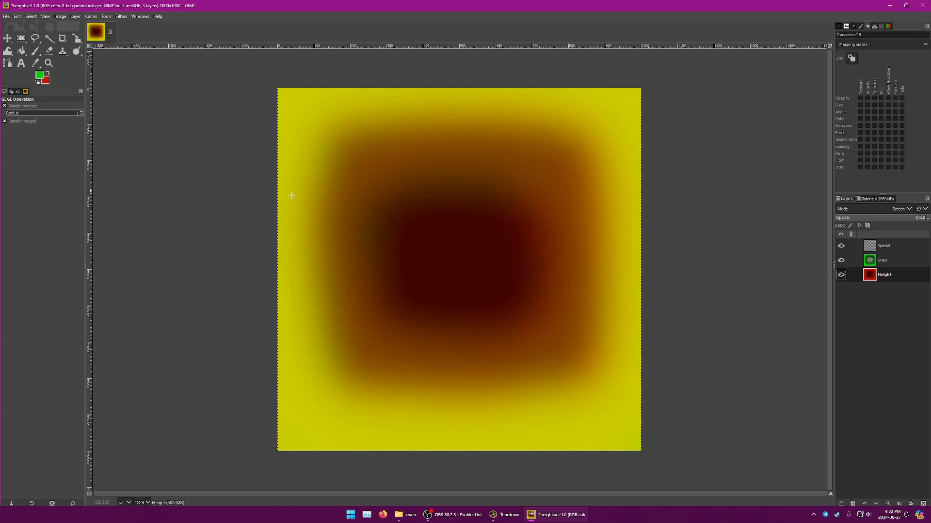
pyautogui.click(17, 16)
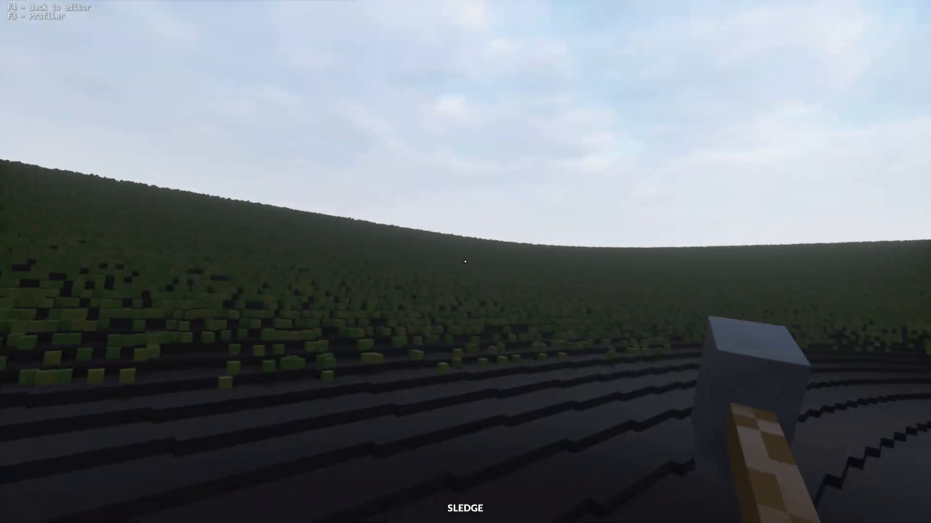
pyautogui.moveTo(465, 261)
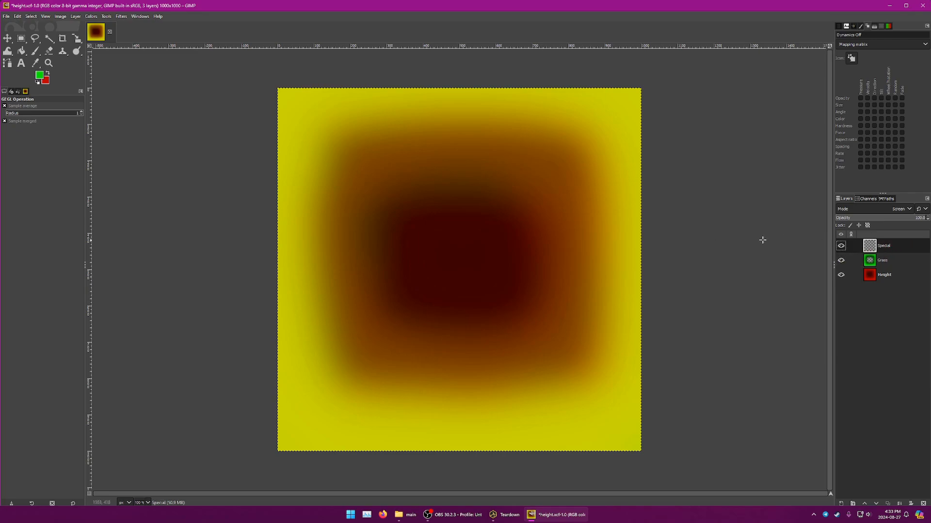
pyautogui.moveTo(463, 281)
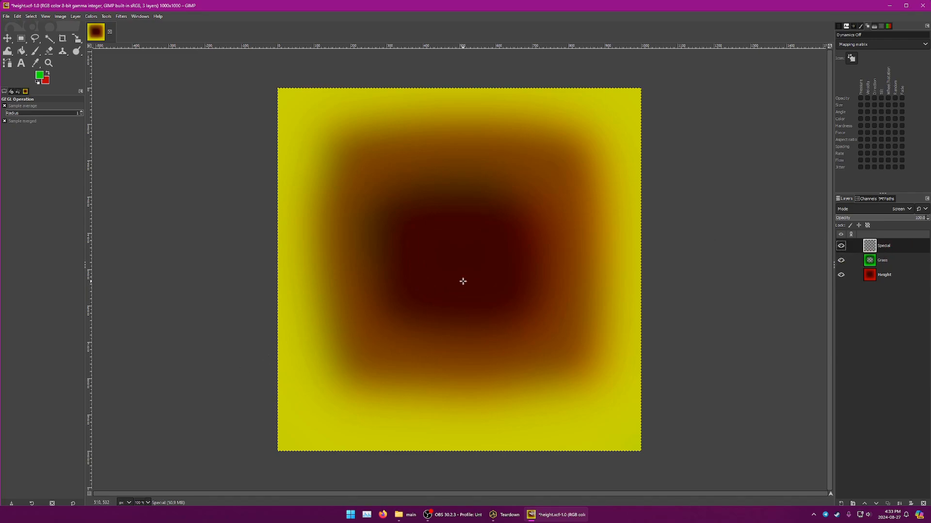
pyautogui.moveTo(808, 193)
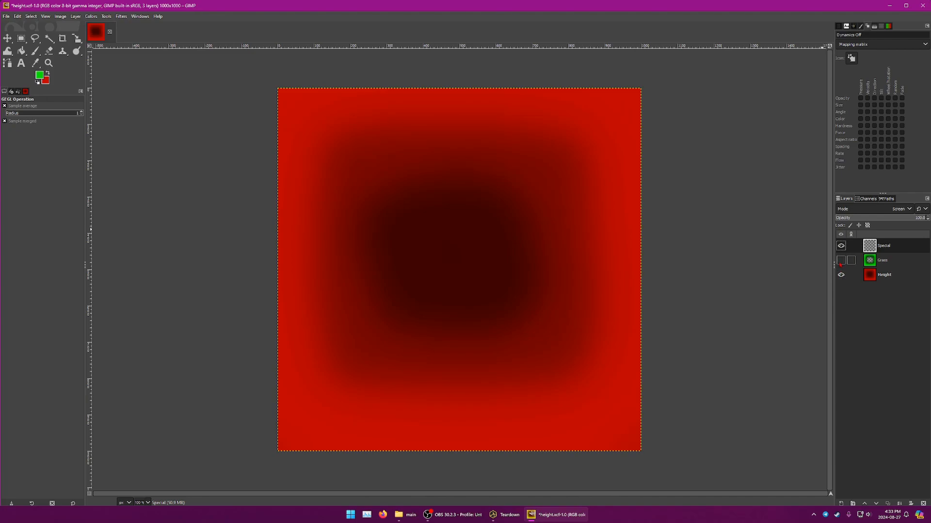
# Paint a rounded dark blue strip across the centre of the Special layer.
pyautogui.click(841, 245)
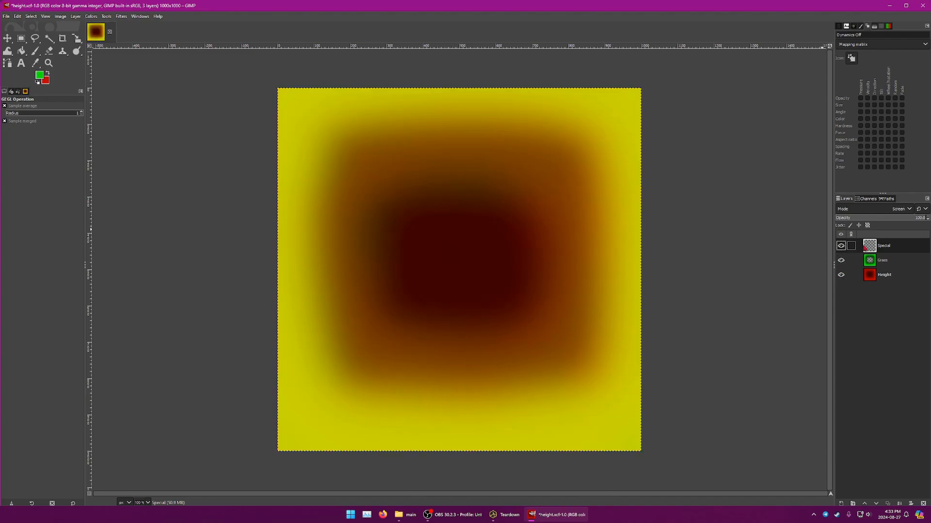
pyautogui.click(35, 50)
pyautogui.write('25')
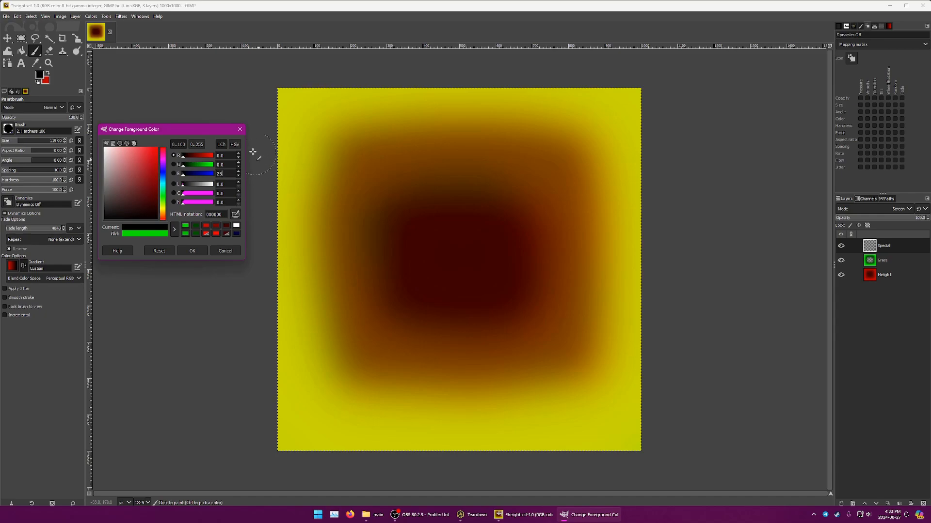
pyautogui.click(192, 250)
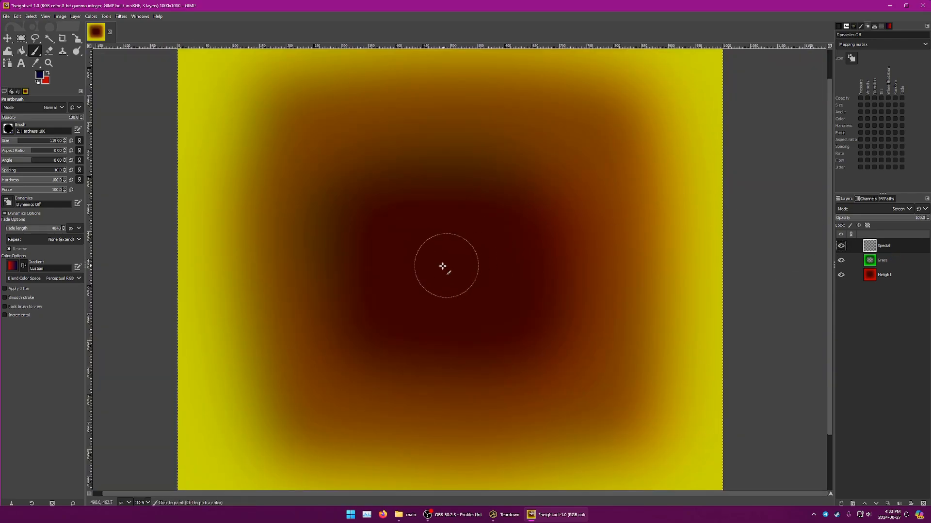
pyautogui.moveTo(442, 266); pyautogui.dragTo(624, 329)
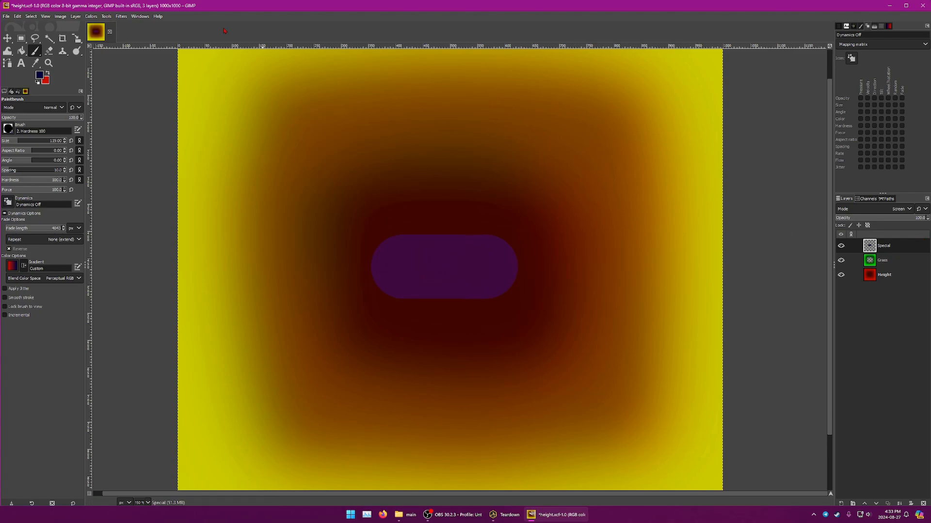
# Export the layered image over height.png.
pyautogui.click(5, 17)
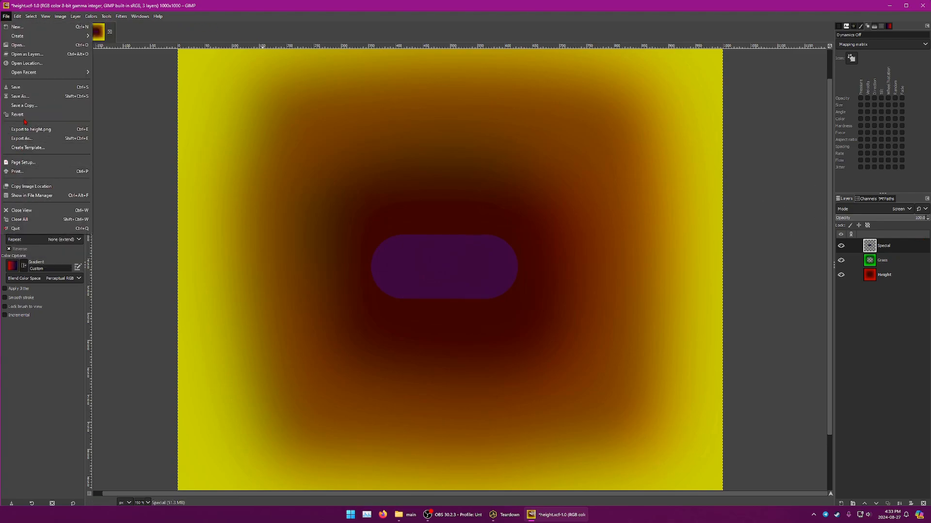
pyautogui.click(30, 129)
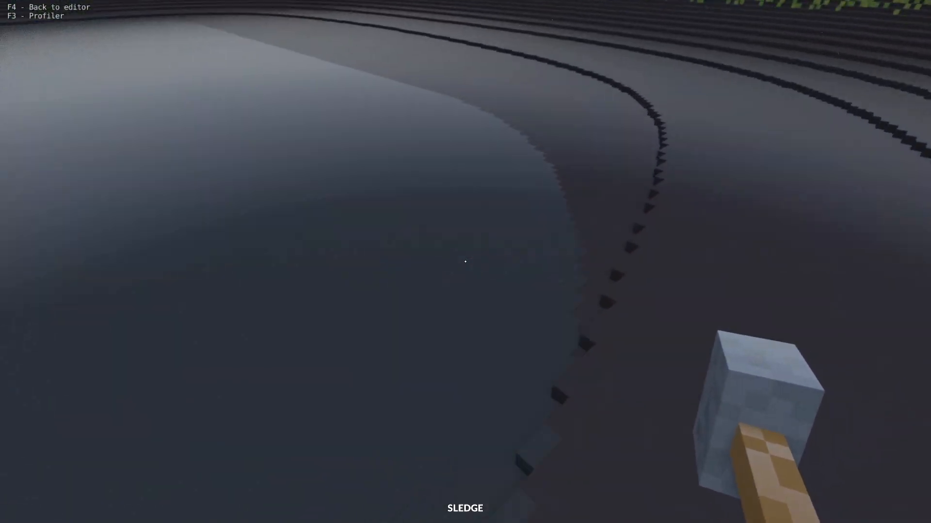
# Smash into the concrete-strip terrain while walking around in play mode.
pyautogui.click(465, 261)
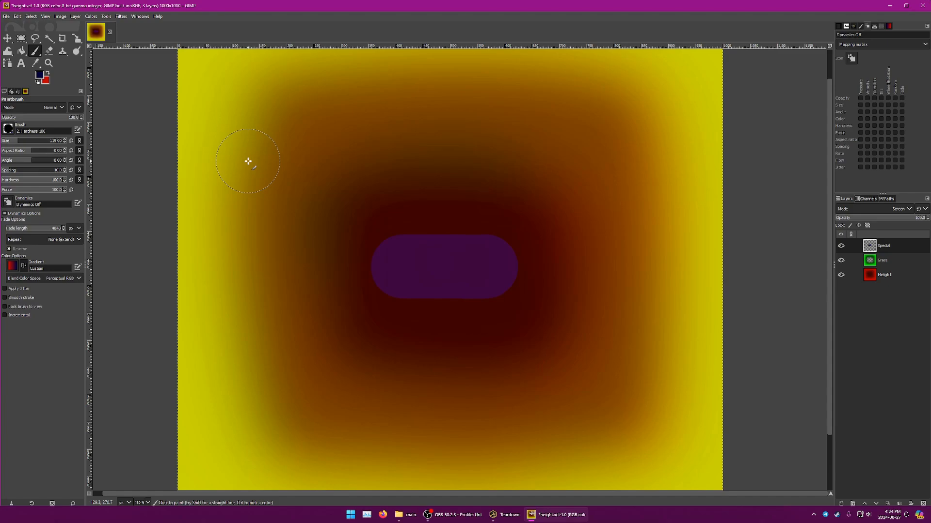
pyautogui.moveTo(436, 263)
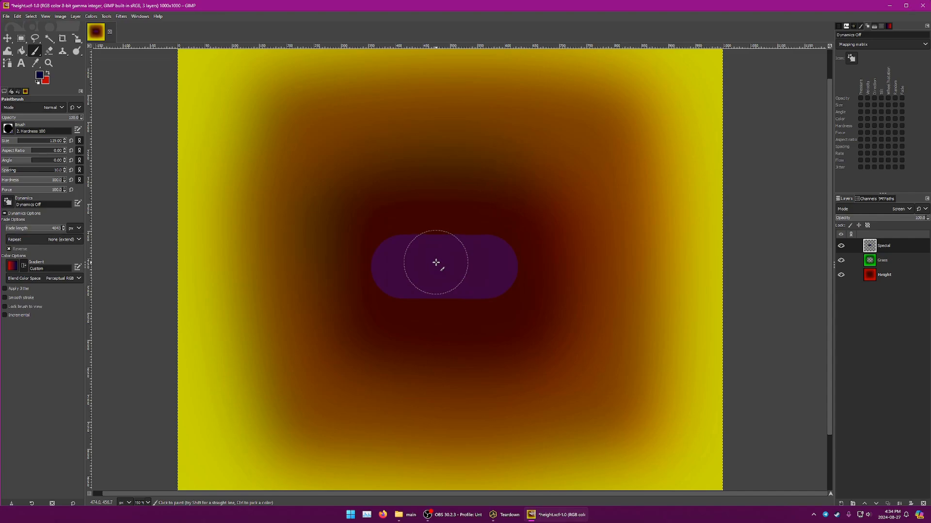
pyautogui.moveTo(438, 263)
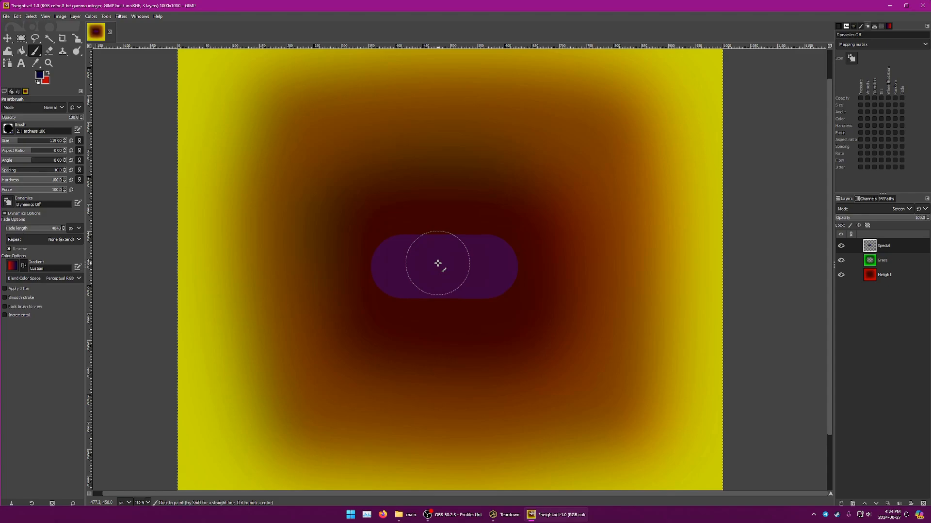
pyautogui.moveTo(482, 211)
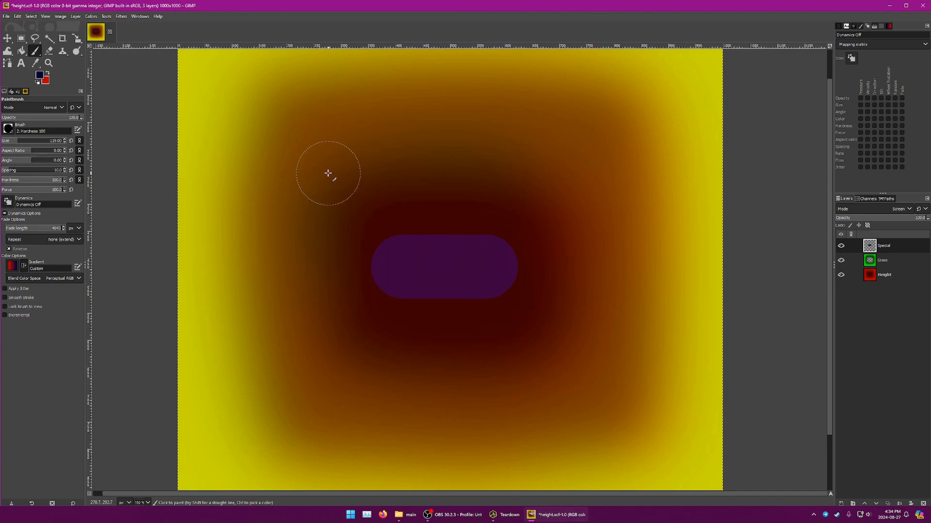
pyautogui.moveTo(499, 147)
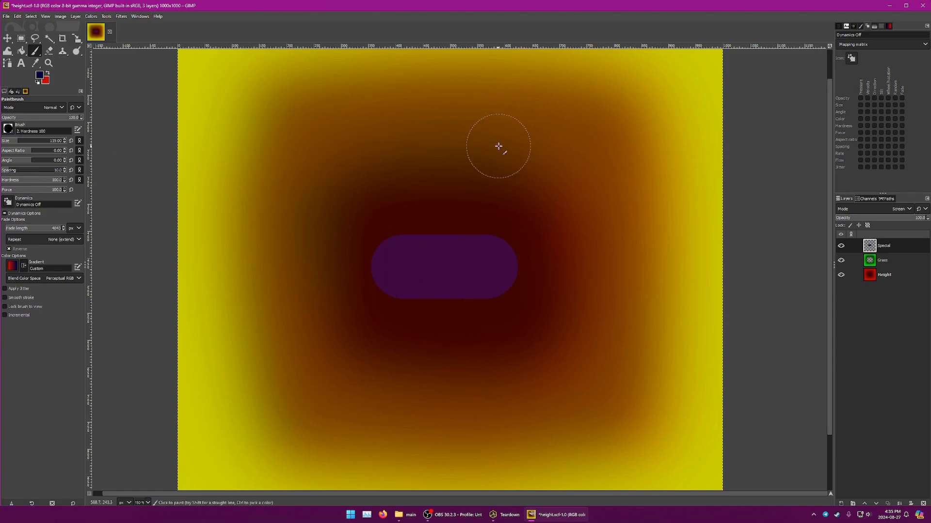
pyautogui.moveTo(490, 141)
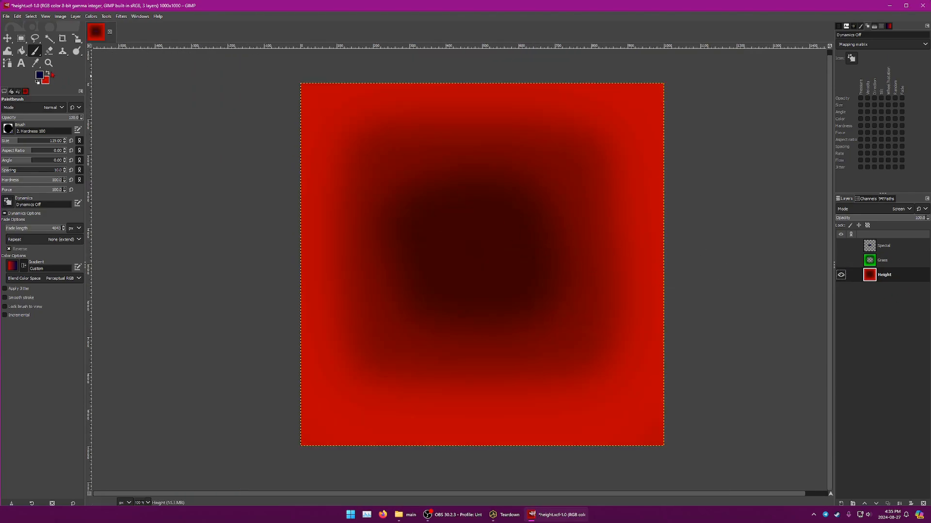
# Set the foreground to bright red and choose the Chalk 03 brush with lower hardness and force.
pyautogui.click(40, 72)
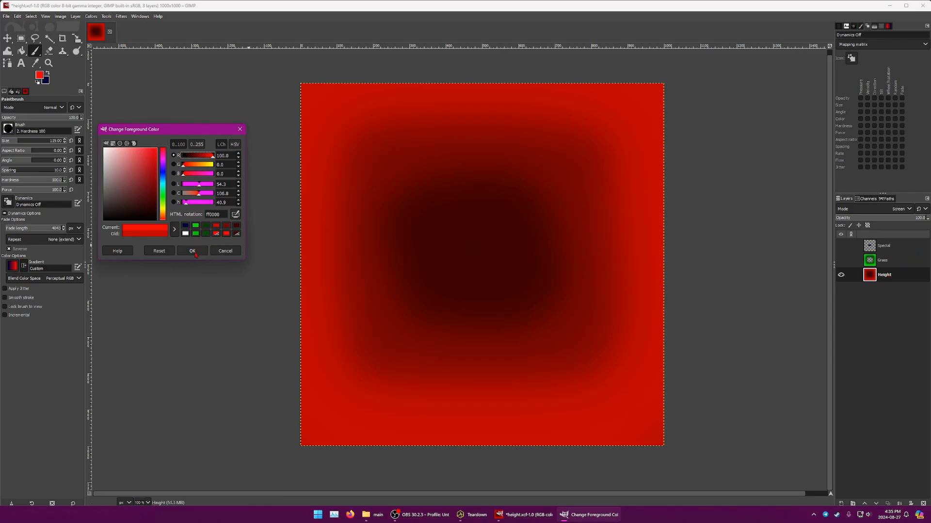
pyautogui.click(192, 250)
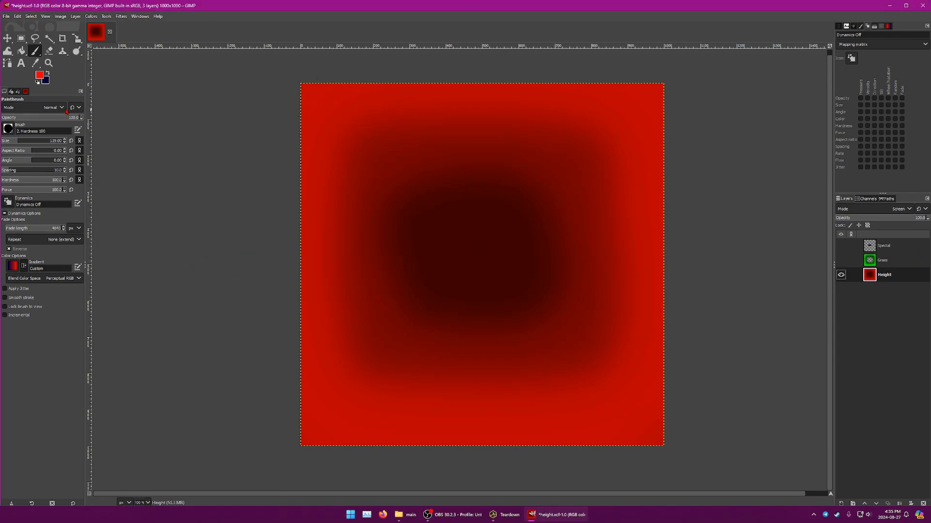
pyautogui.click(9, 129)
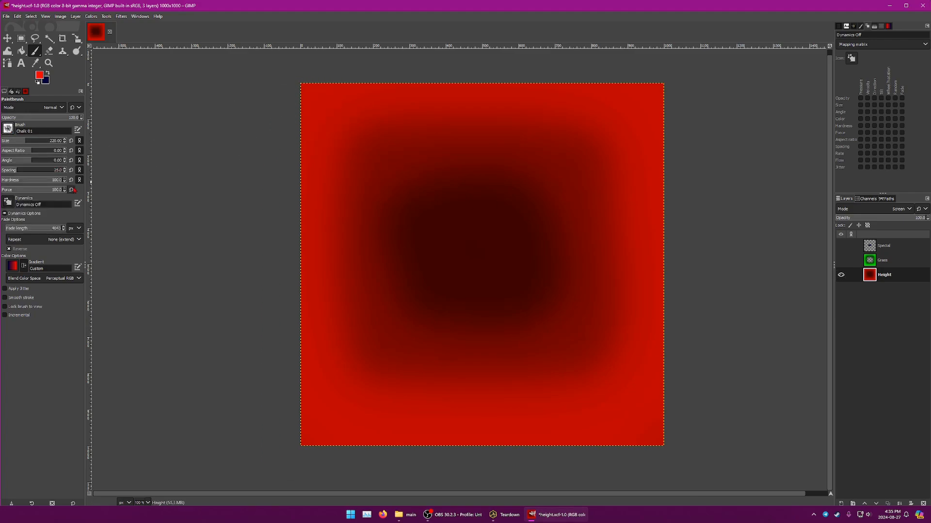
pyautogui.click(9, 129)
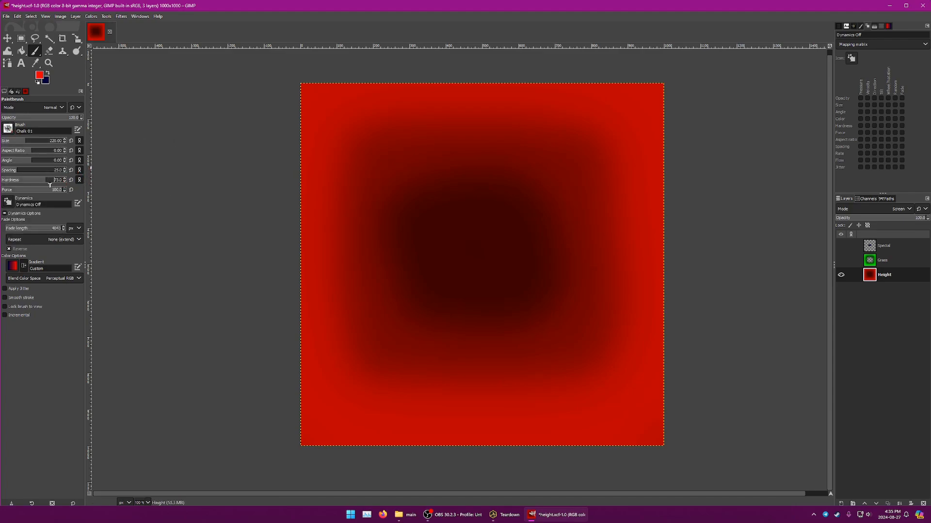
pyautogui.moveTo(53, 189); pyautogui.dragTo(33, 189)
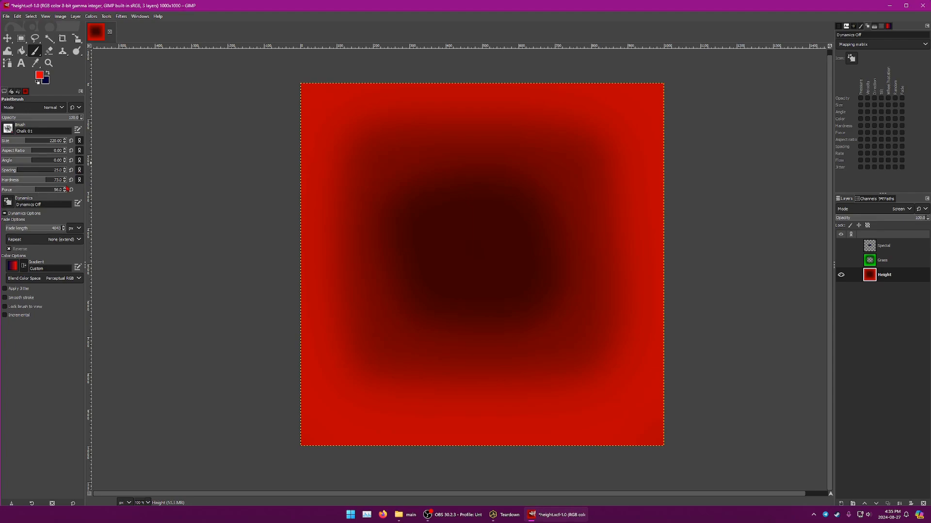
pyautogui.moveTo(309, 104); pyautogui.dragTo(418, 99)
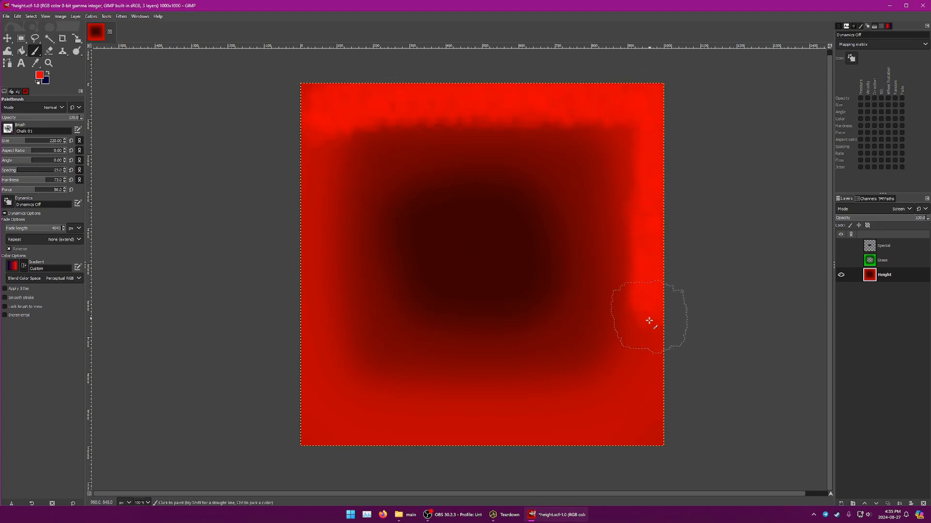
# Paint a rough red band along all four edges of the Height layer.
pyautogui.moveTo(648, 320); pyautogui.dragTo(514, 429)
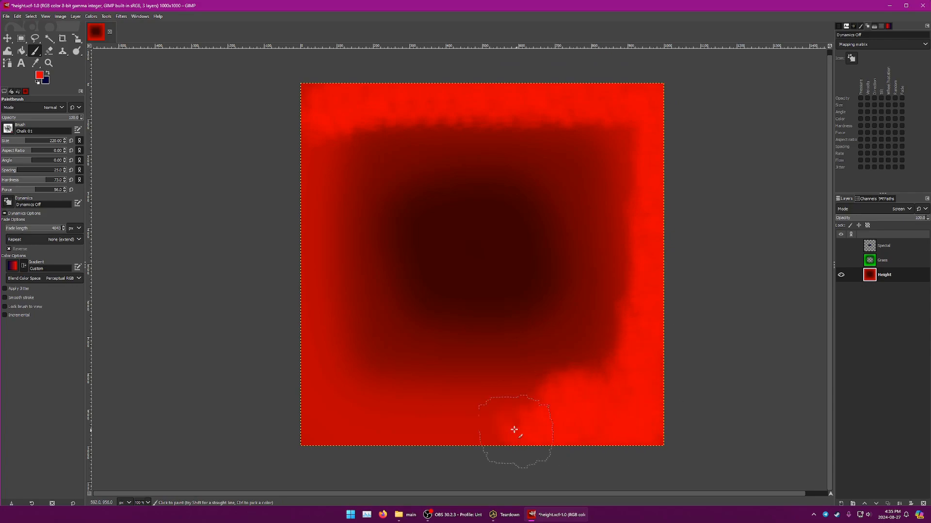
pyautogui.moveTo(514, 430); pyautogui.dragTo(305, 341)
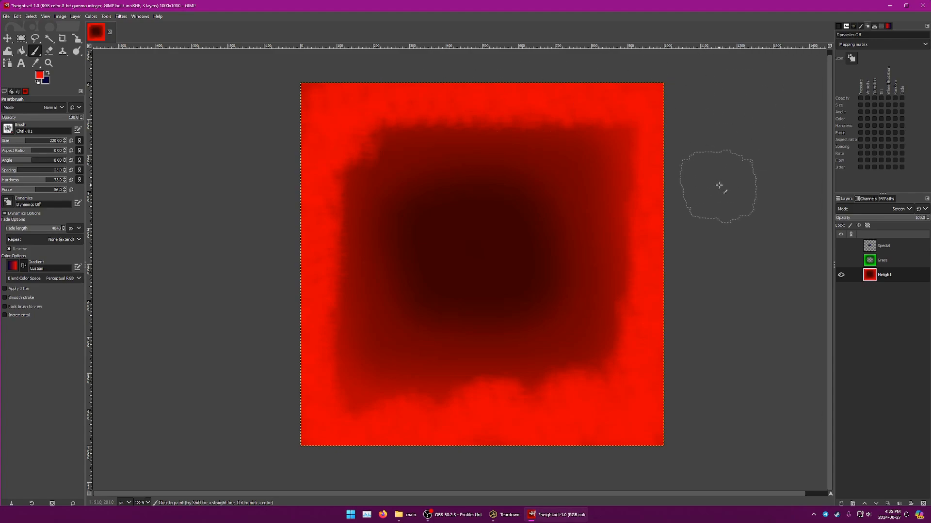
pyautogui.moveTo(386, 416)
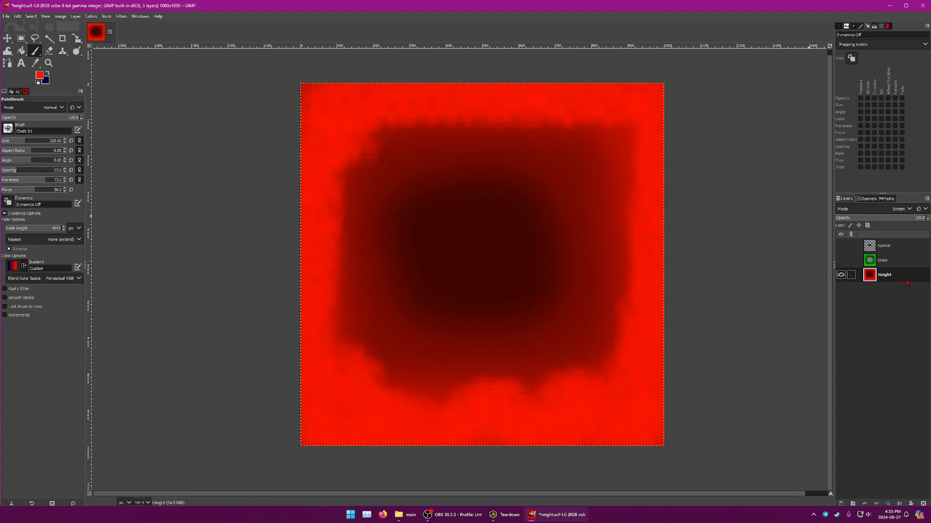
# Apply a small Gaussian Blur to the rough red border and show the layers again.
pyautogui.click(120, 16)
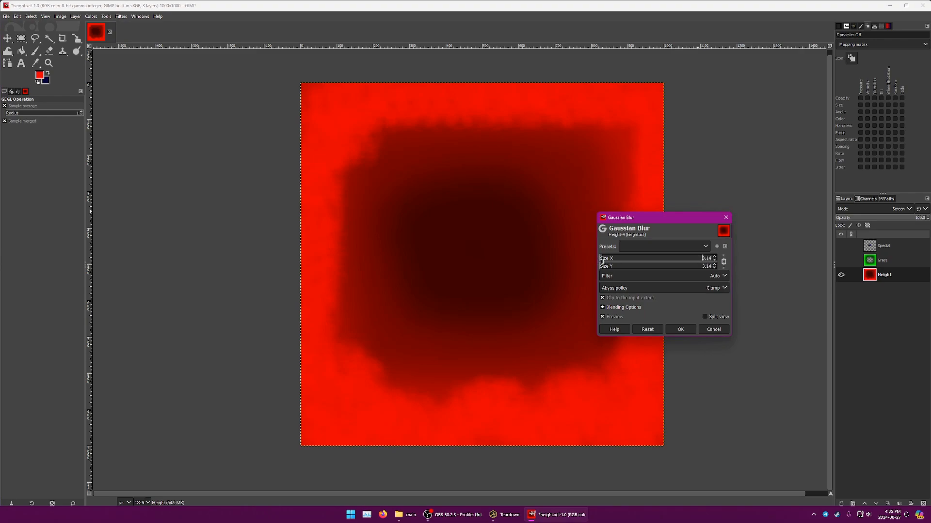
pyautogui.click(680, 330)
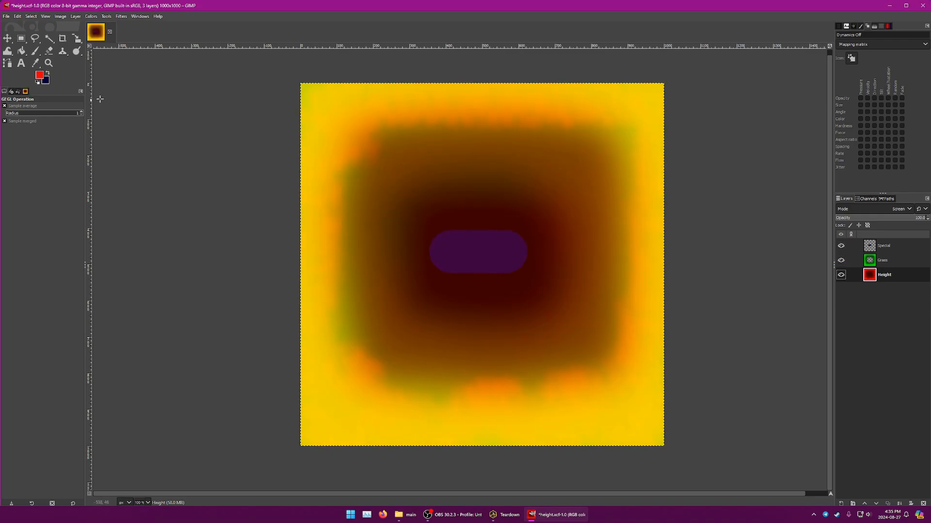
pyautogui.click(6, 16)
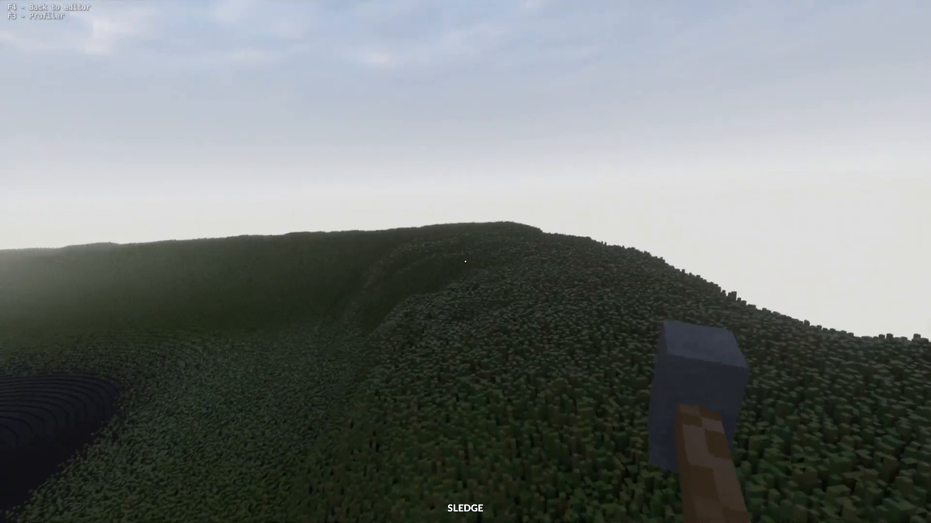
pyautogui.moveTo(466, 262)
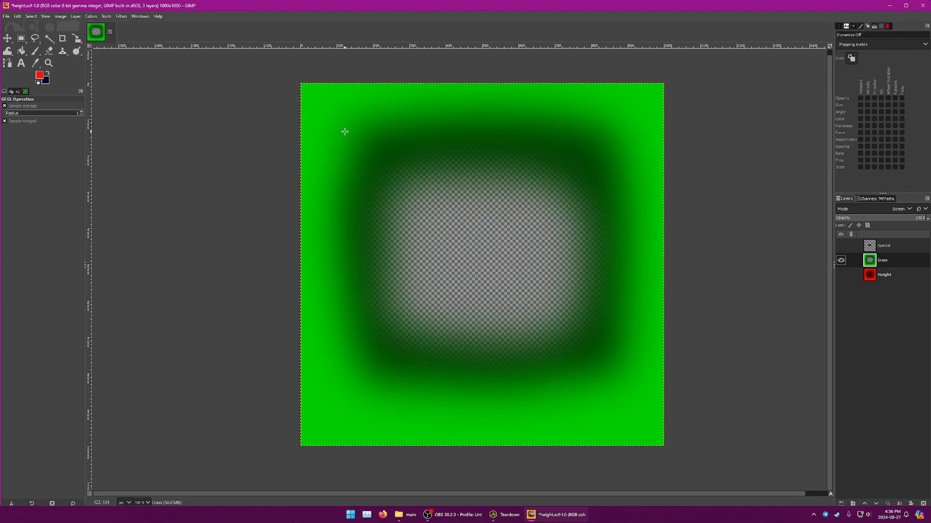
pyautogui.moveTo(378, 133)
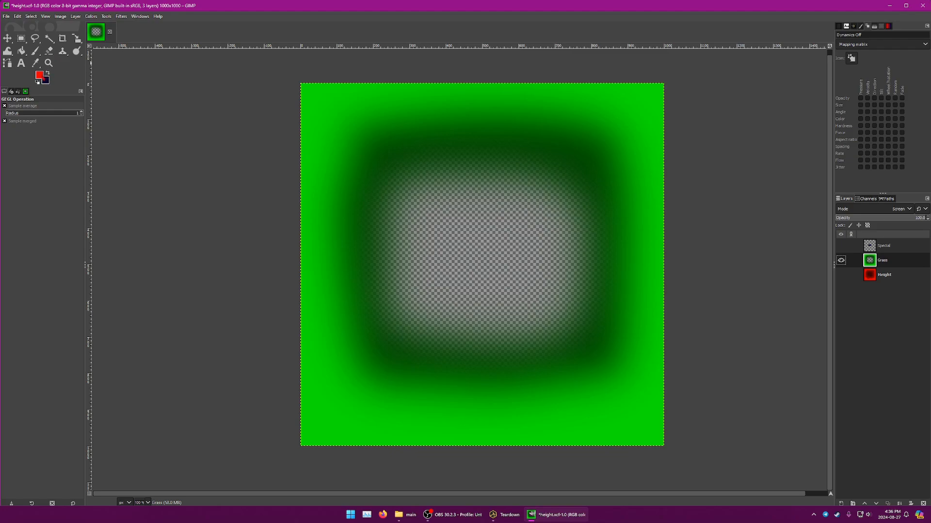
# Paint dark blotchy patches around the Grass layer's border with the Chalk brush.
pyautogui.click(39, 73)
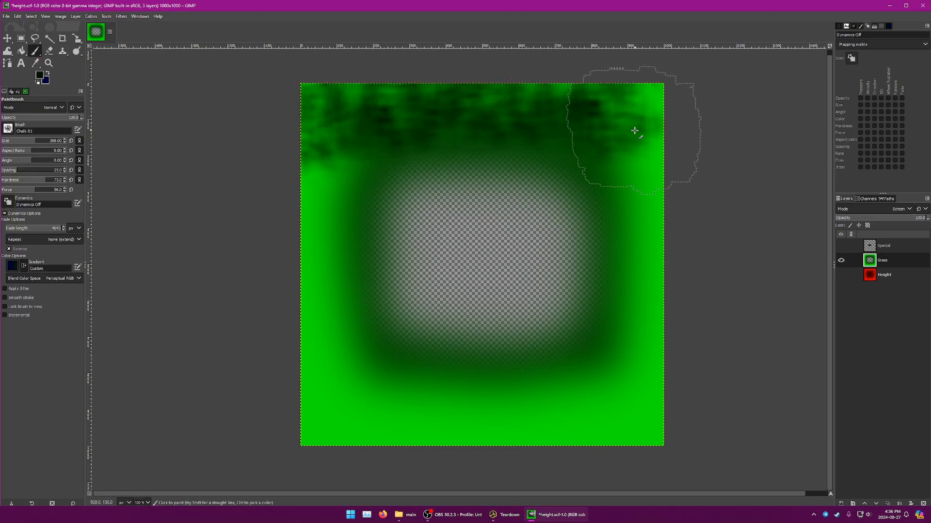
pyautogui.moveTo(634, 131); pyautogui.dragTo(461, 408)
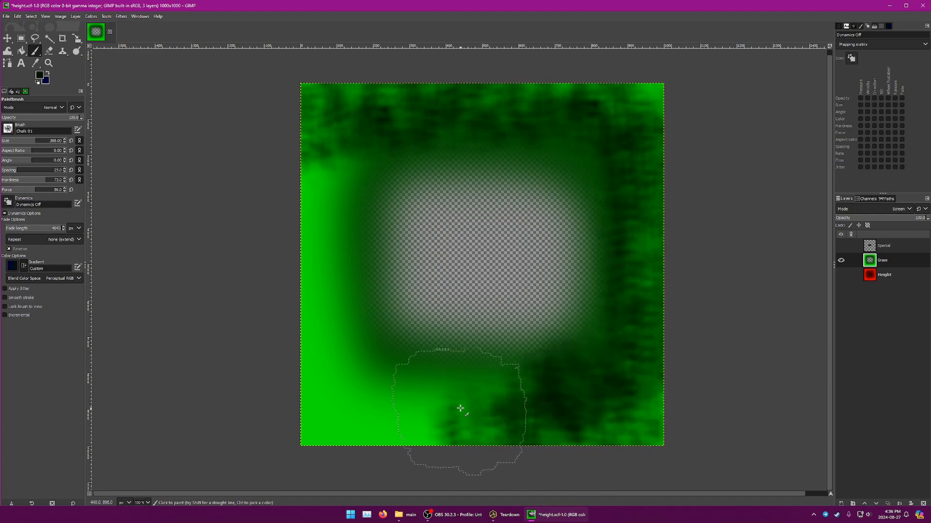
pyautogui.moveTo(461, 408); pyautogui.dragTo(294, 166)
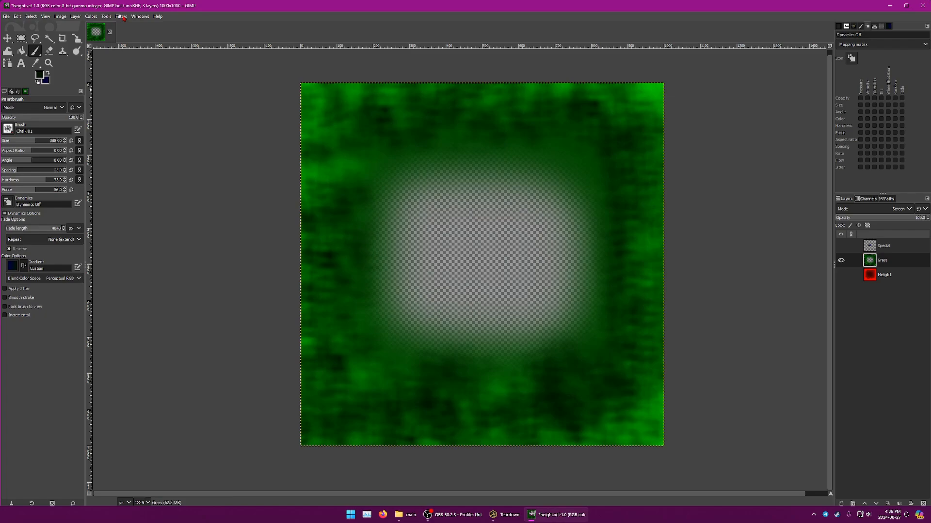
# Blur the dark patches, show the Height layer and re-export height.png.
pyautogui.click(121, 17)
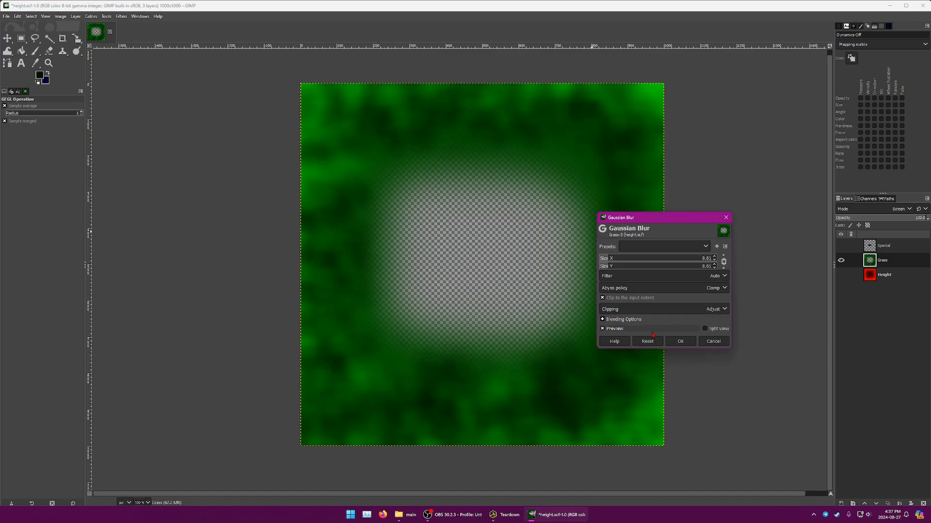
pyautogui.click(681, 341)
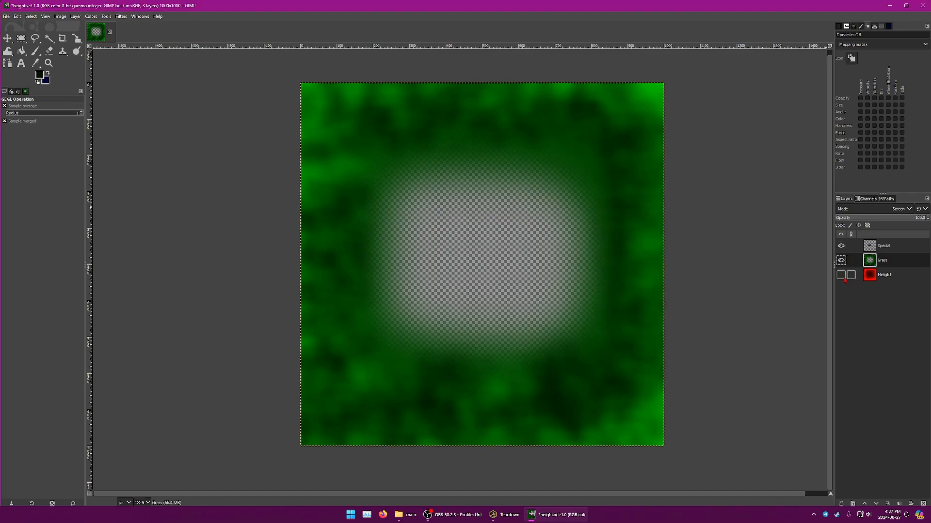
pyautogui.click(6, 16)
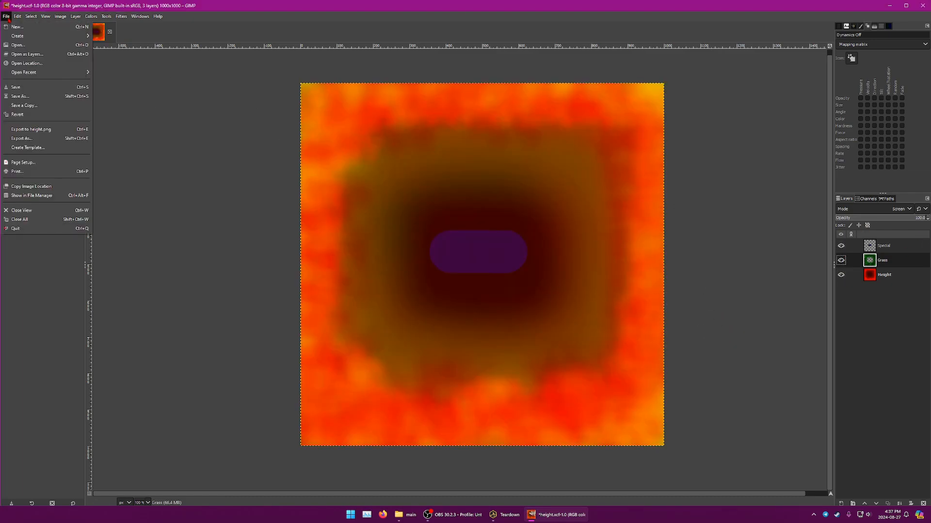
pyautogui.click(30, 129)
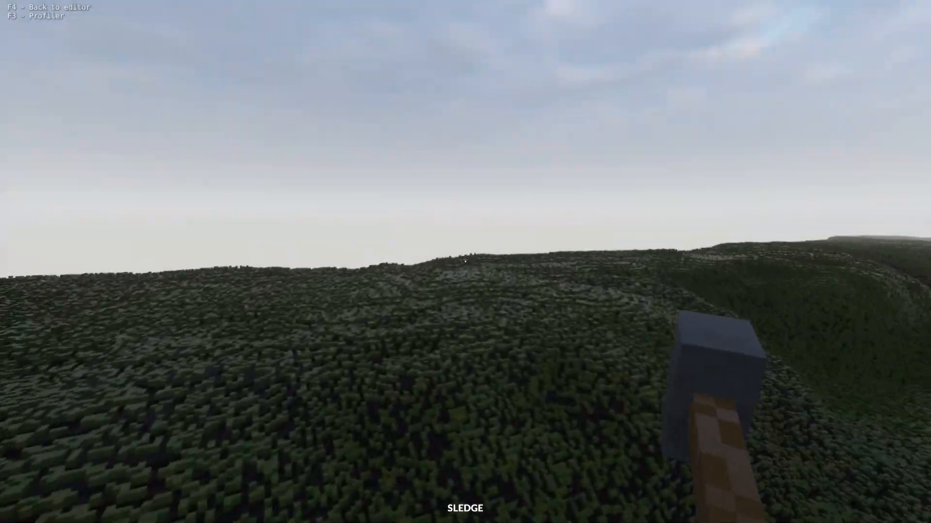
pyautogui.moveTo(466, 261)
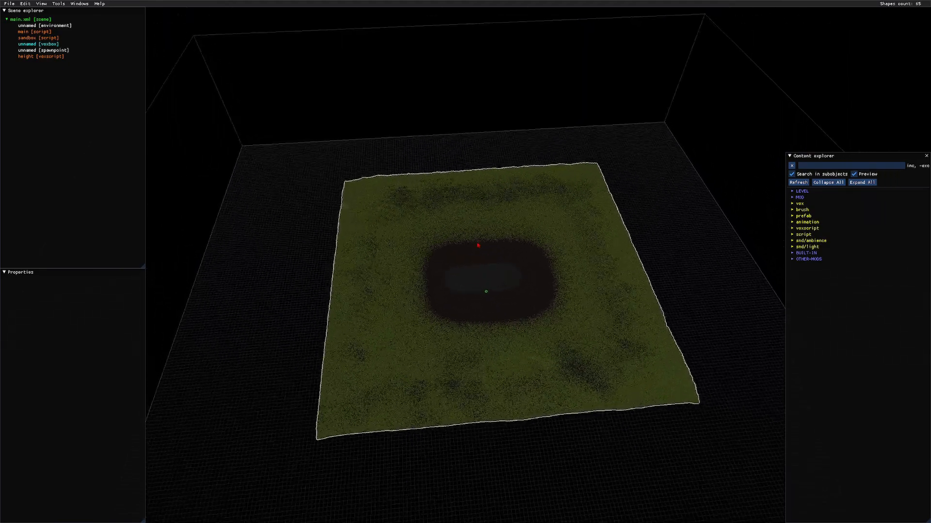
# Set the height voxscript's scale parameter to 256.
pyautogui.click(38, 56)
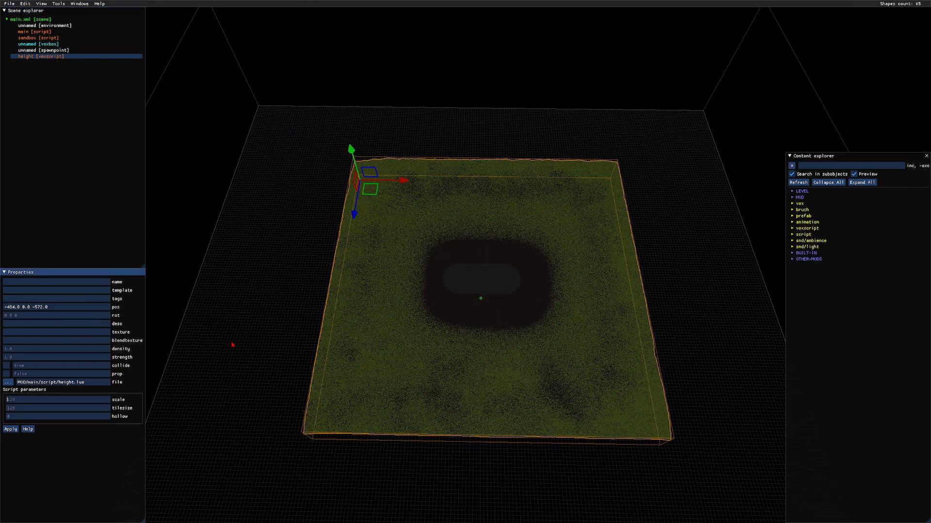
pyautogui.write('256')
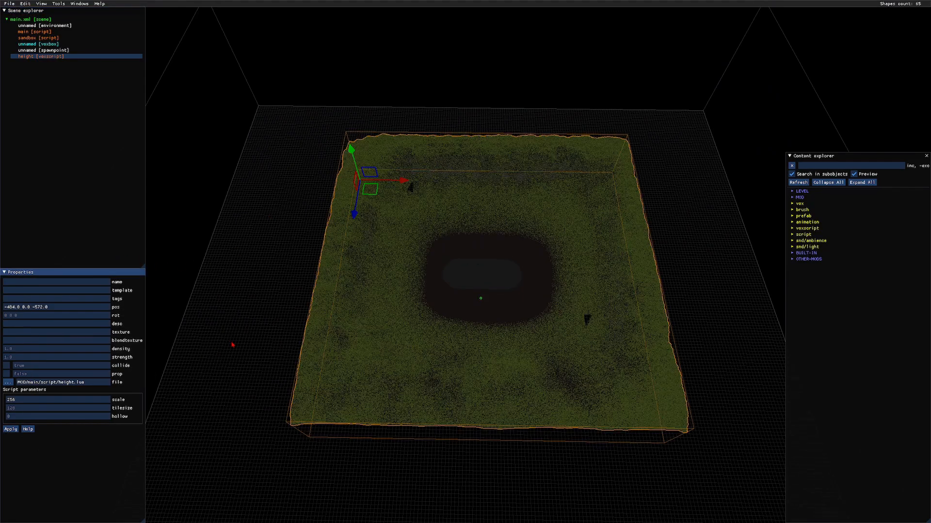